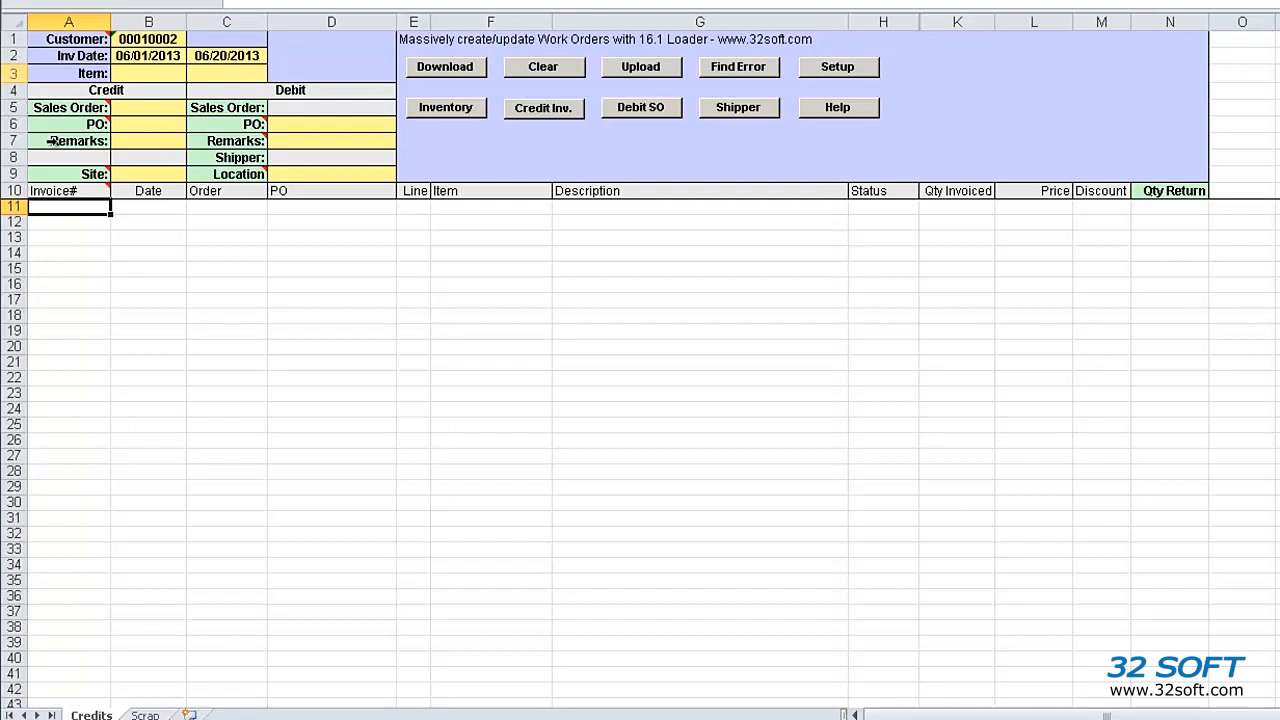
pyautogui.moveTo(72, 173)
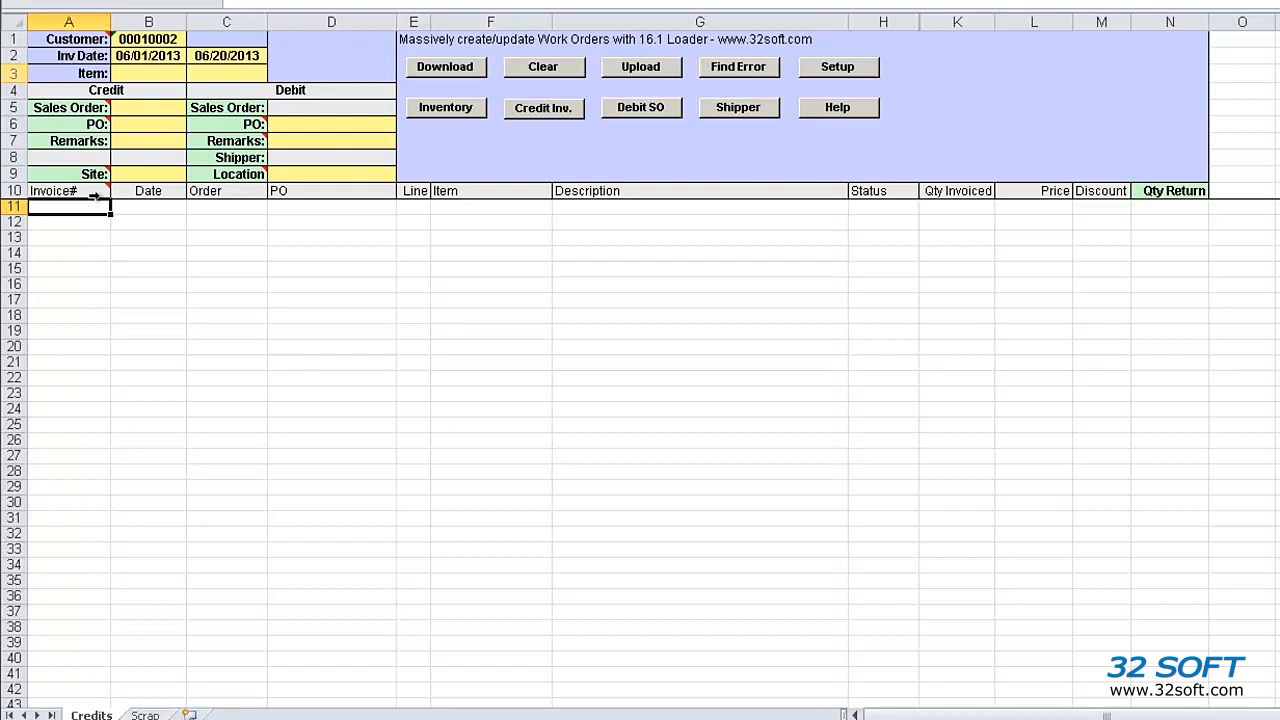
# Glance at the Scrap sheet and return to the Credits sheet
pyautogui.click(92, 716)
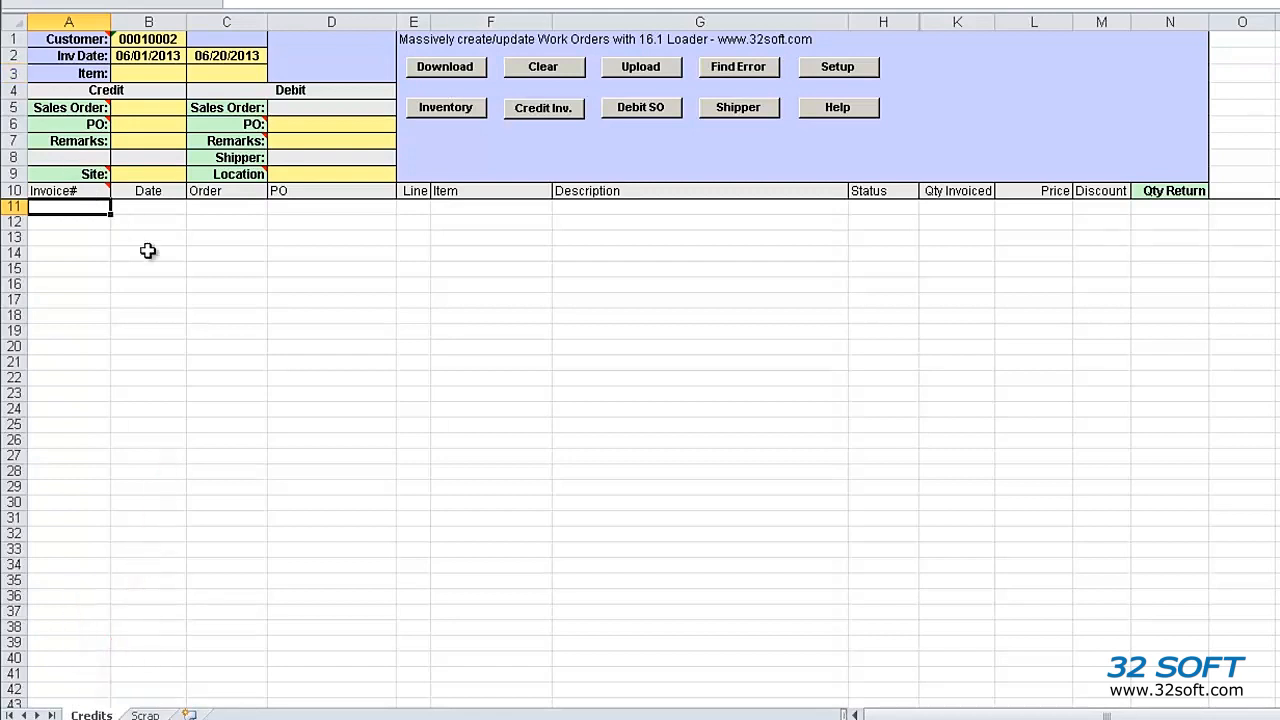
pyautogui.moveTo(227, 391)
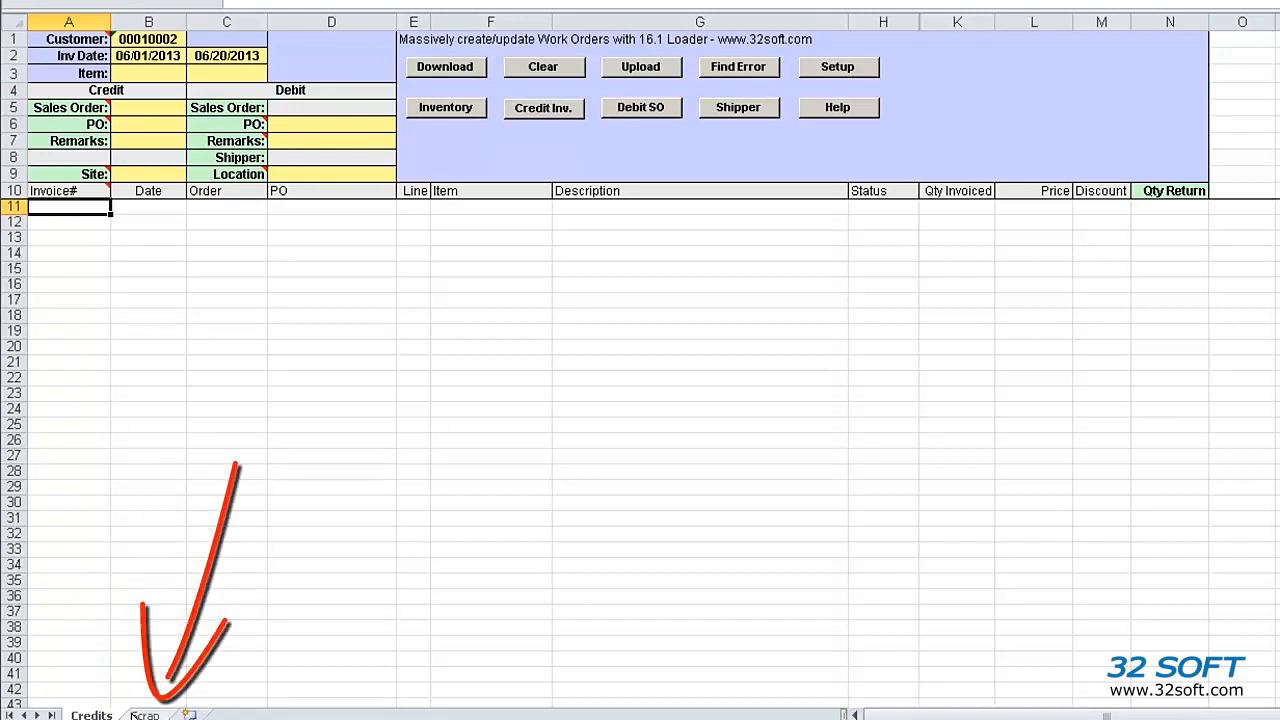
pyautogui.click(143, 716)
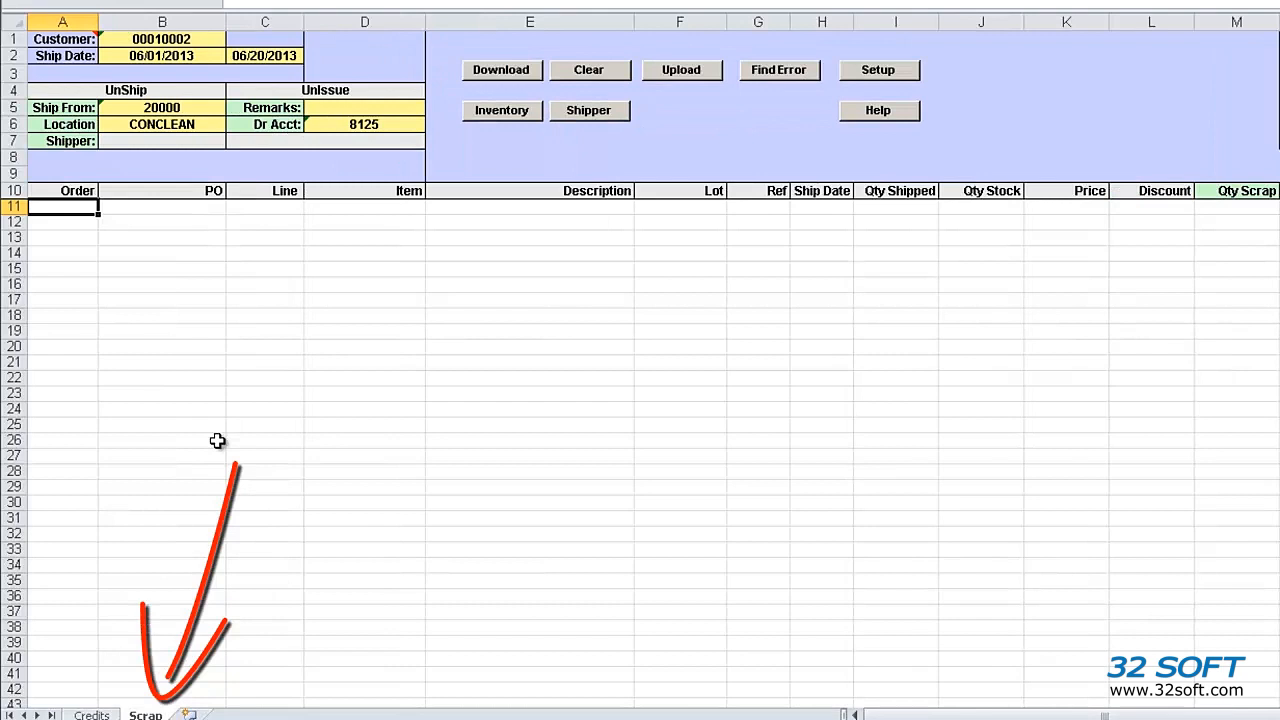
pyautogui.click(91, 713)
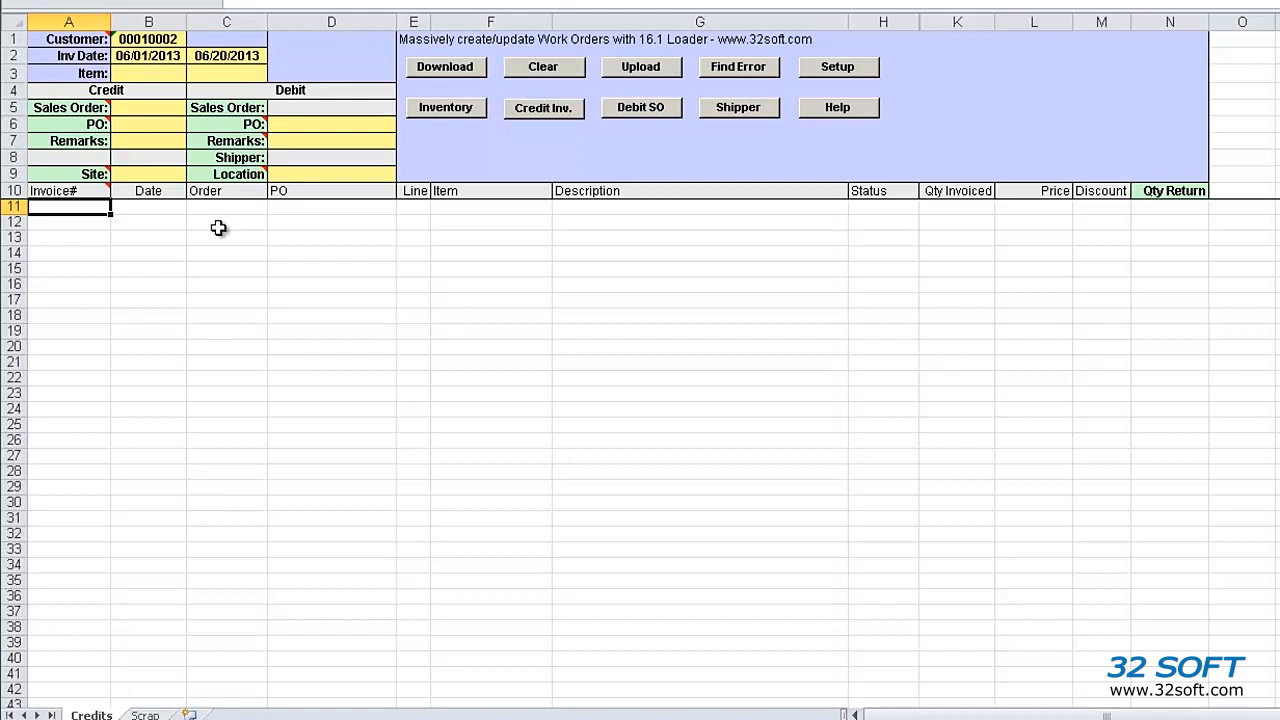
pyautogui.moveTo(178, 80)
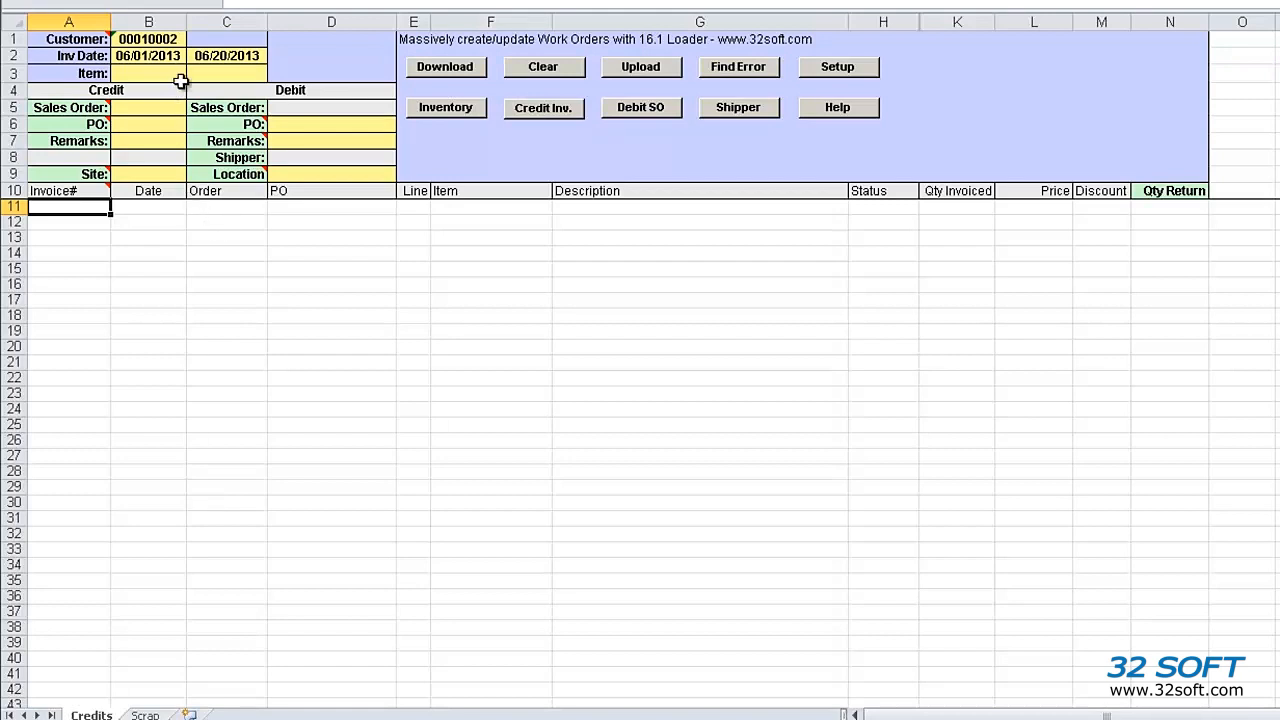
pyautogui.click(148, 38)
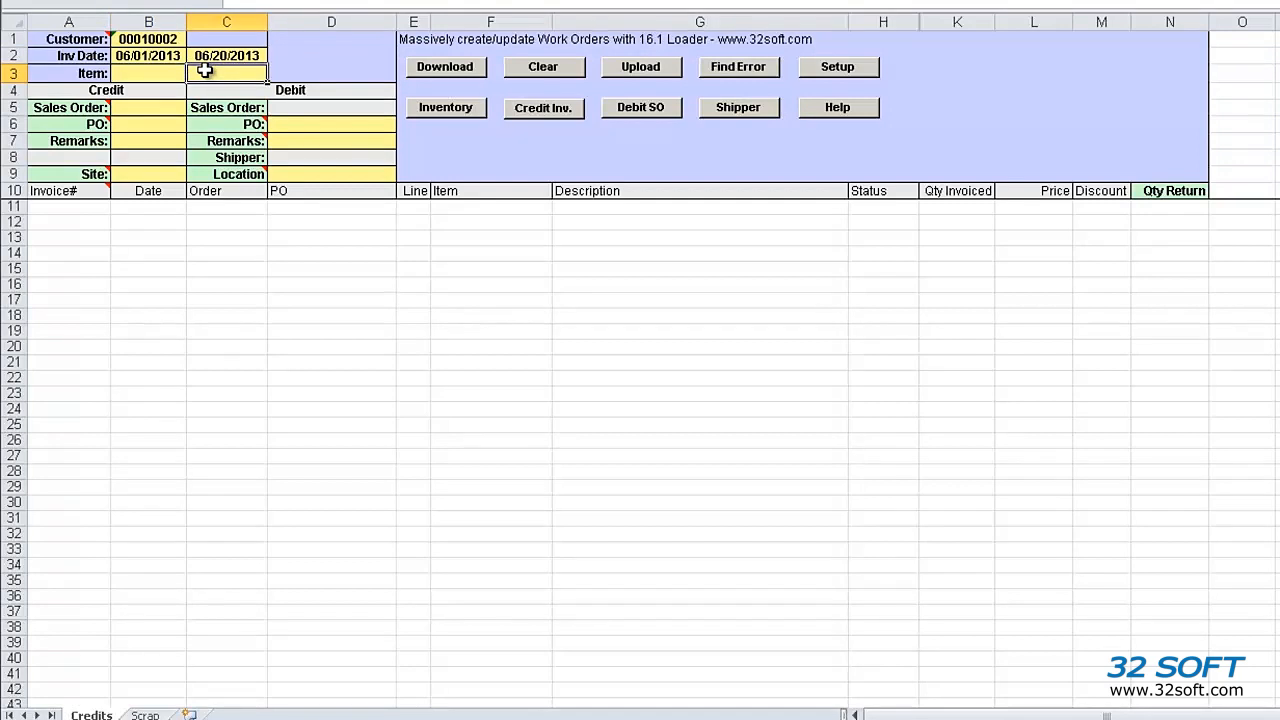
pyautogui.moveTo(95, 190)
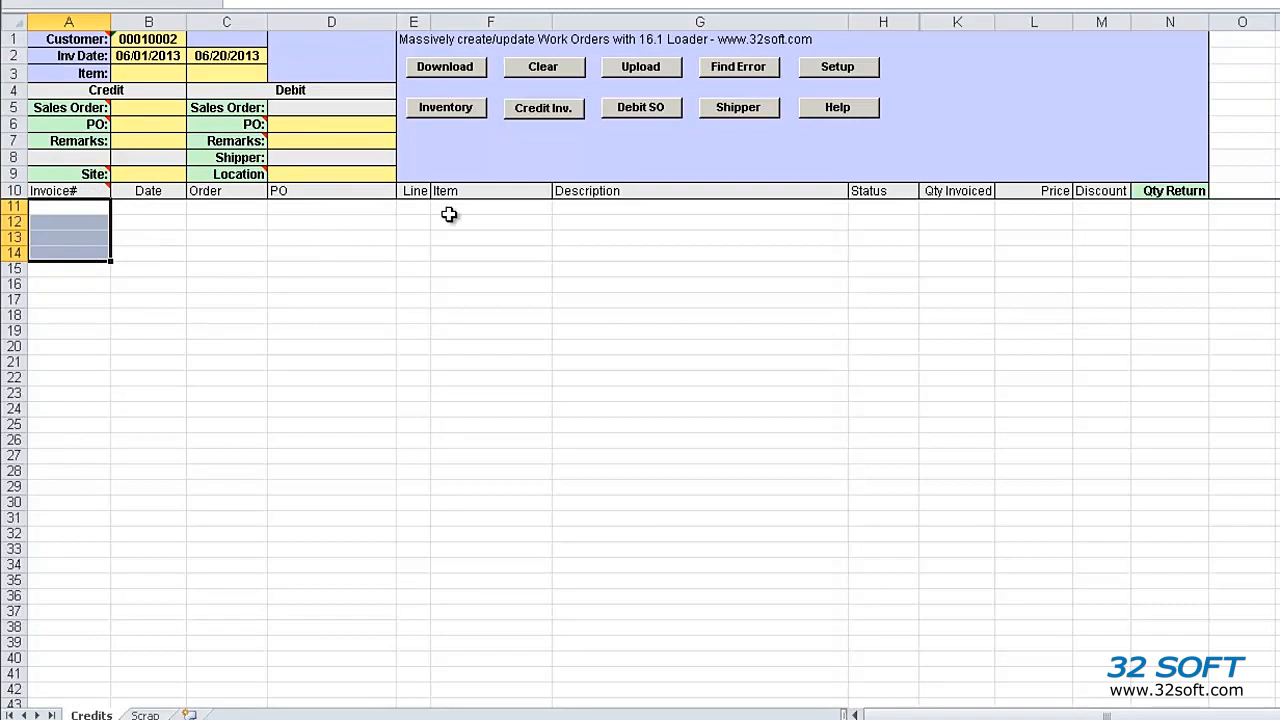
pyautogui.click(490, 214)
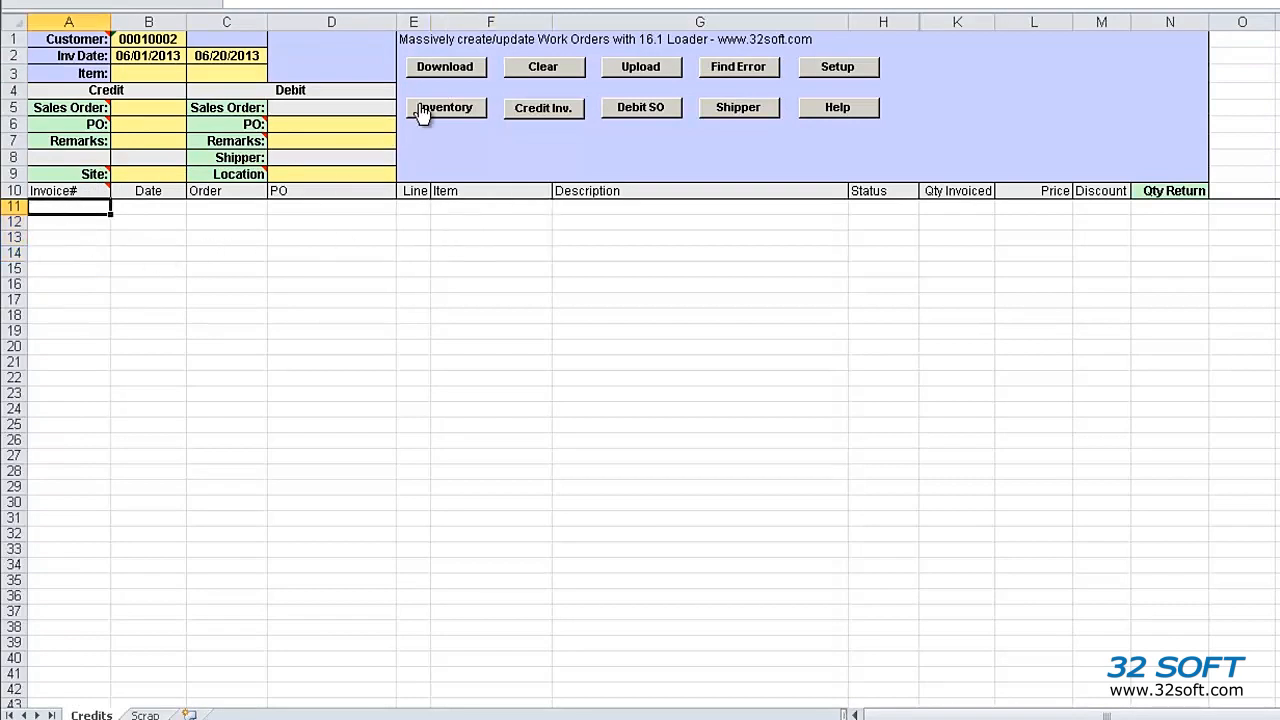
# Download invoices I20514 and I20508 lines from QAD, logging in with the password
pyautogui.click(445, 107)
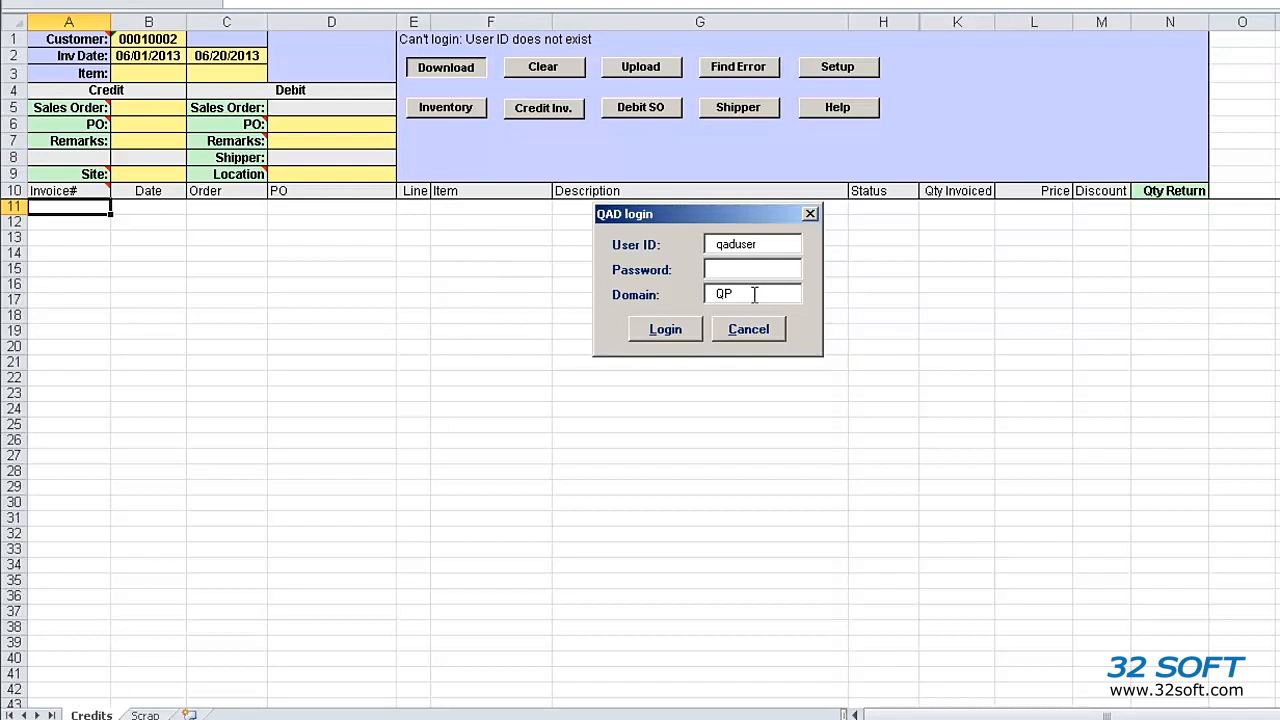
pyautogui.write('mf')
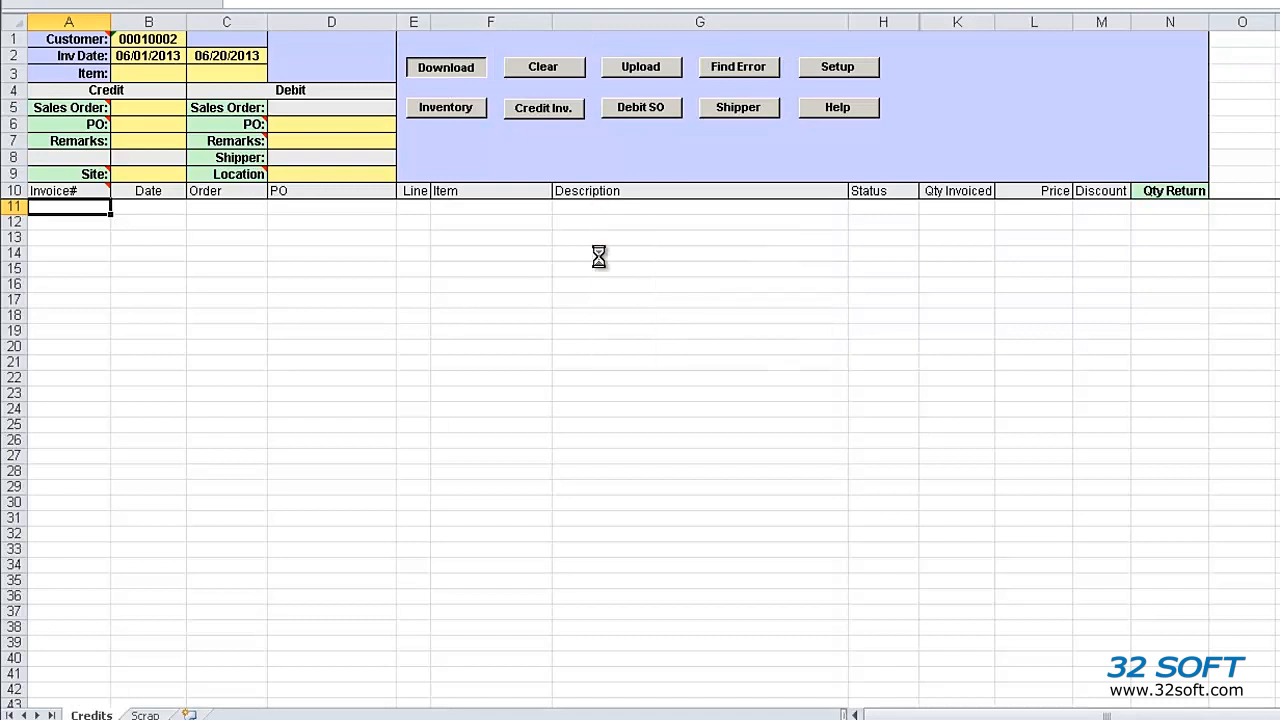
pyautogui.click(445, 67)
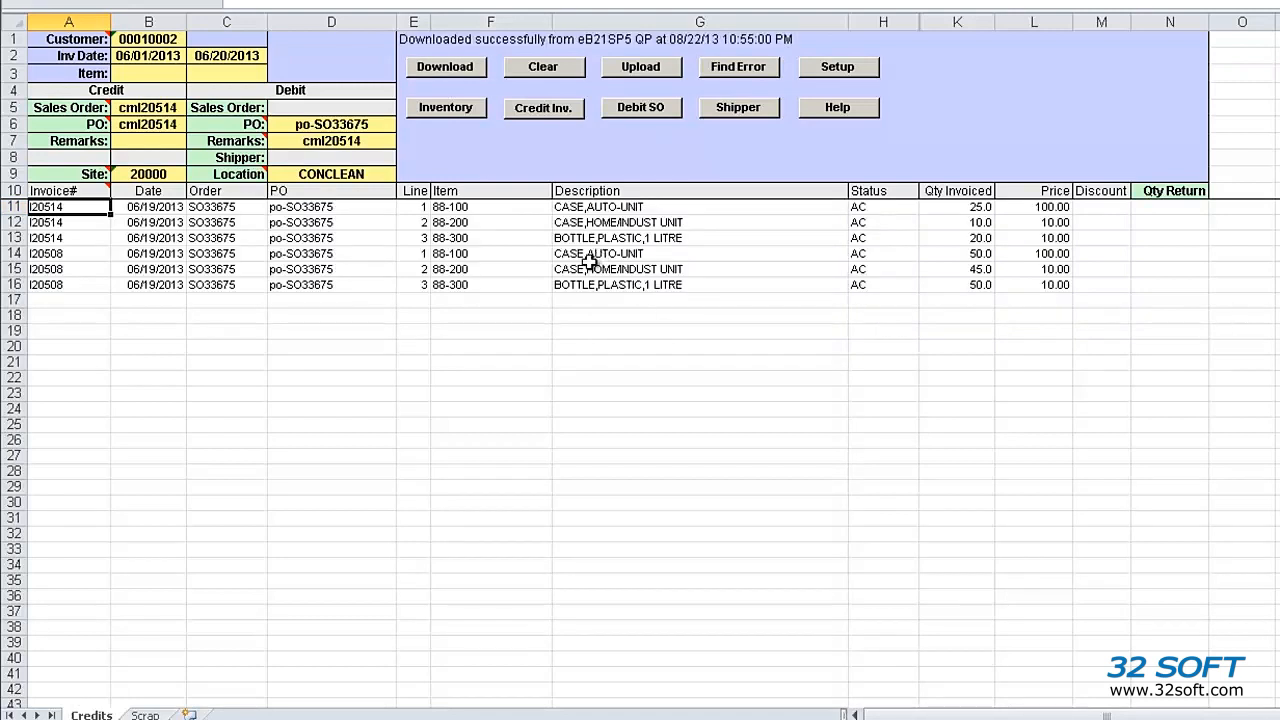
pyautogui.moveTo(720, 296)
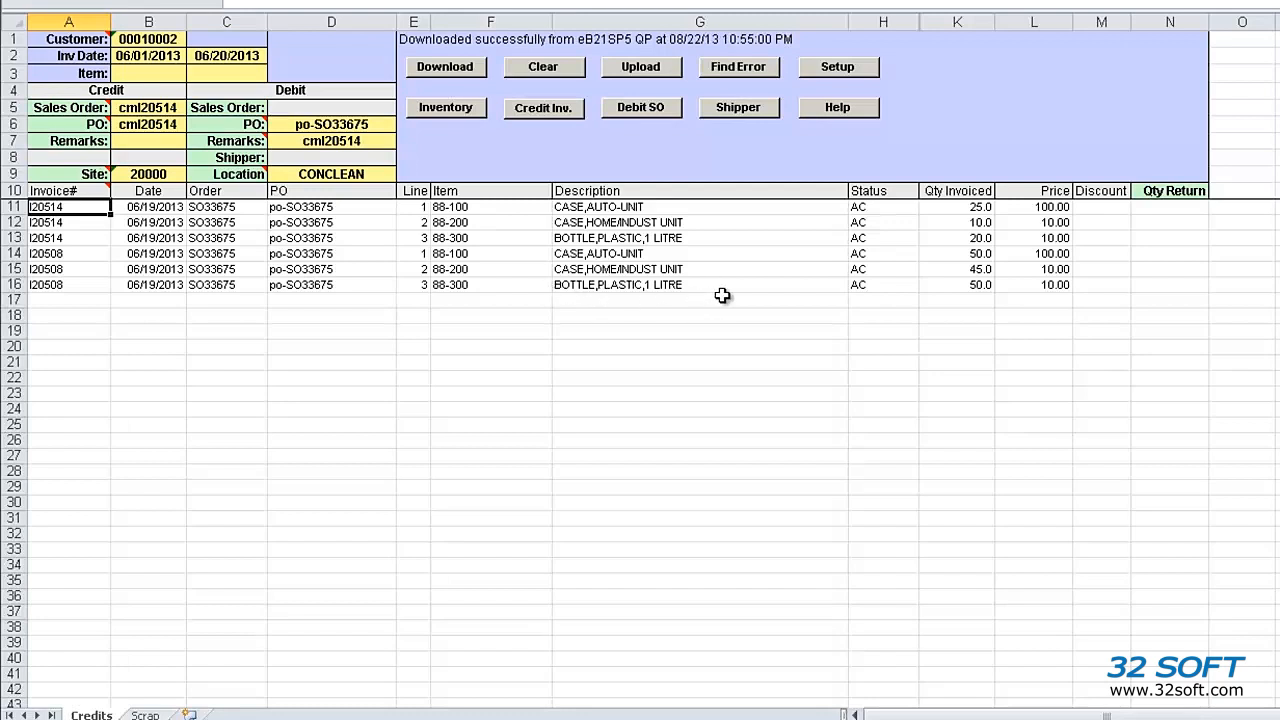
pyautogui.moveTo(731, 293)
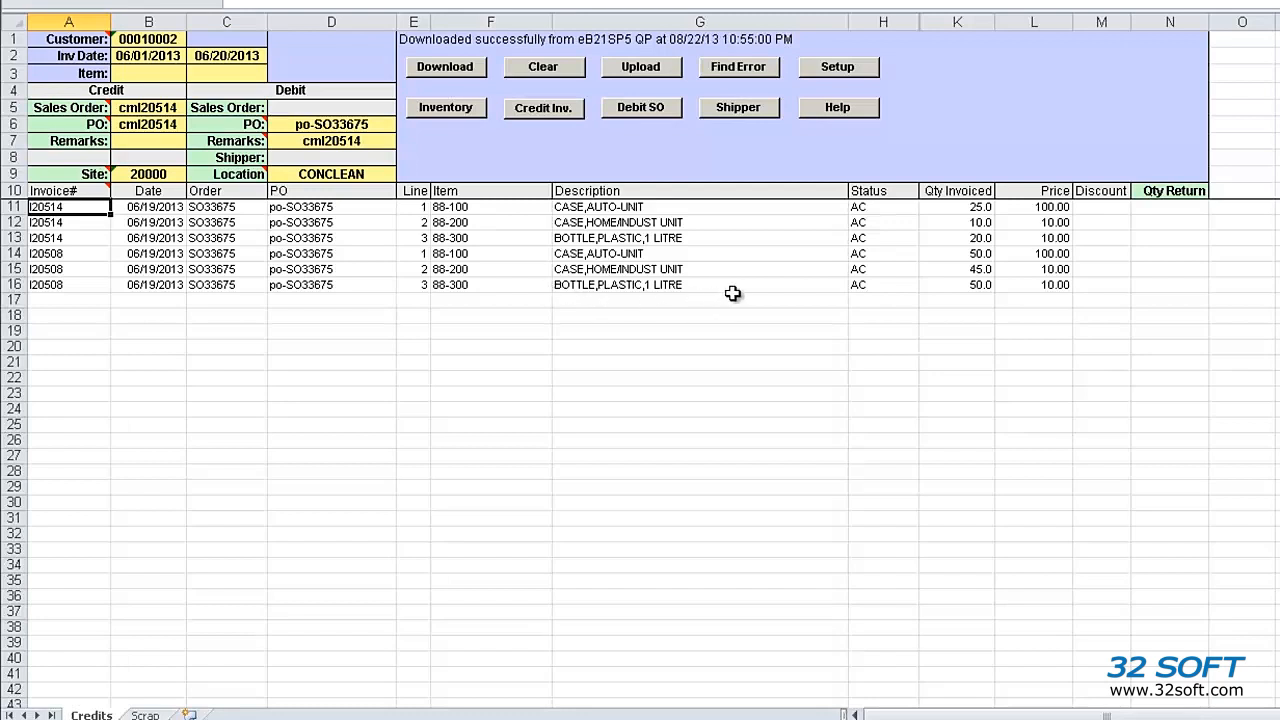
pyautogui.moveTo(1096, 207)
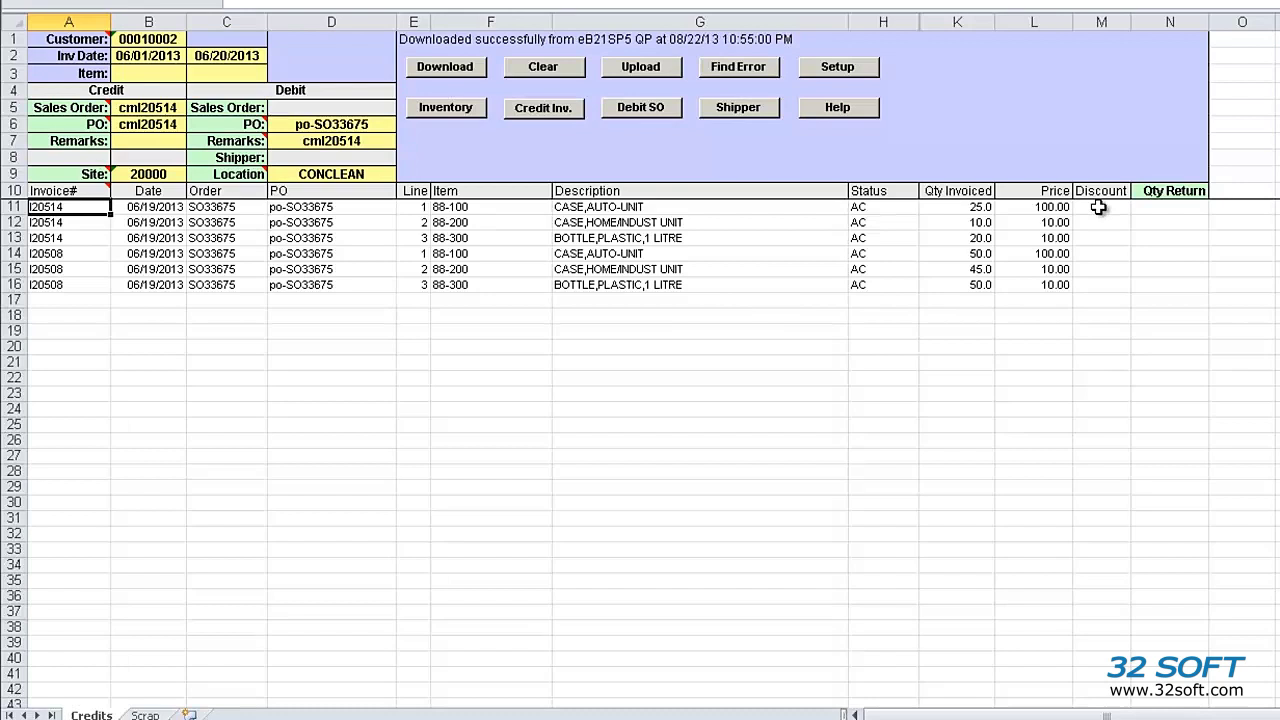
pyautogui.moveTo(1095, 175)
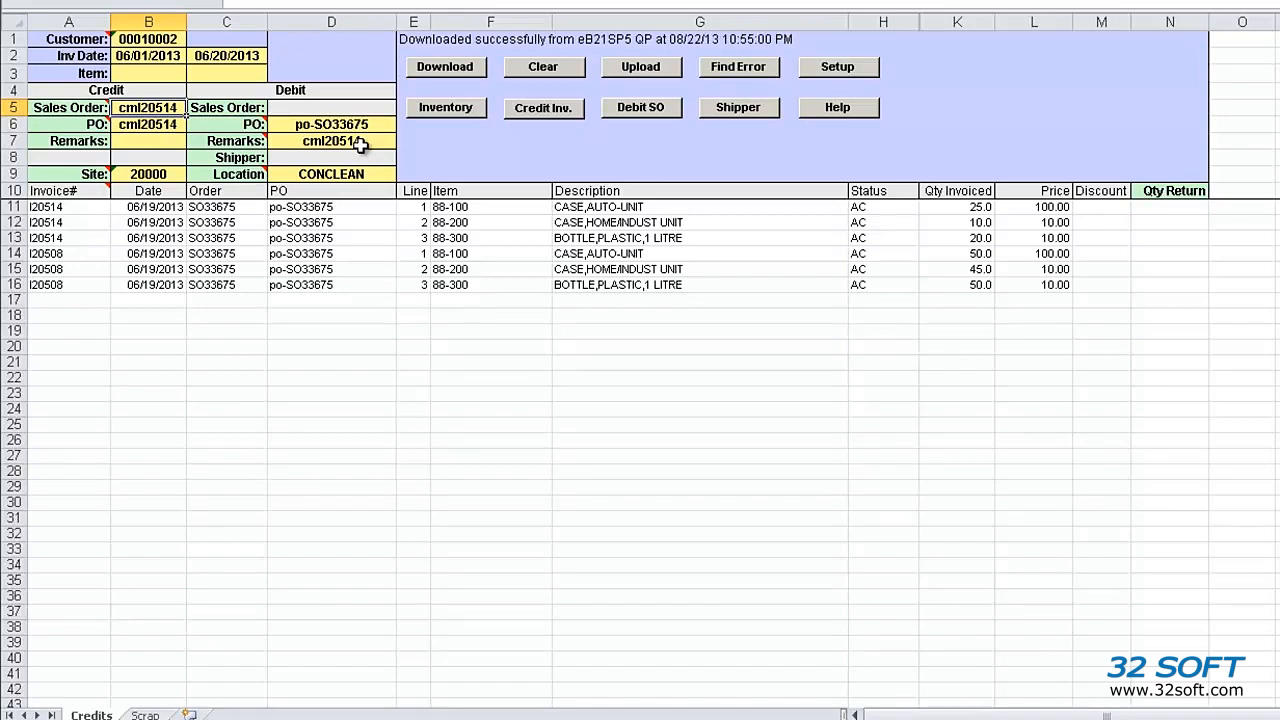
pyautogui.click(331, 124)
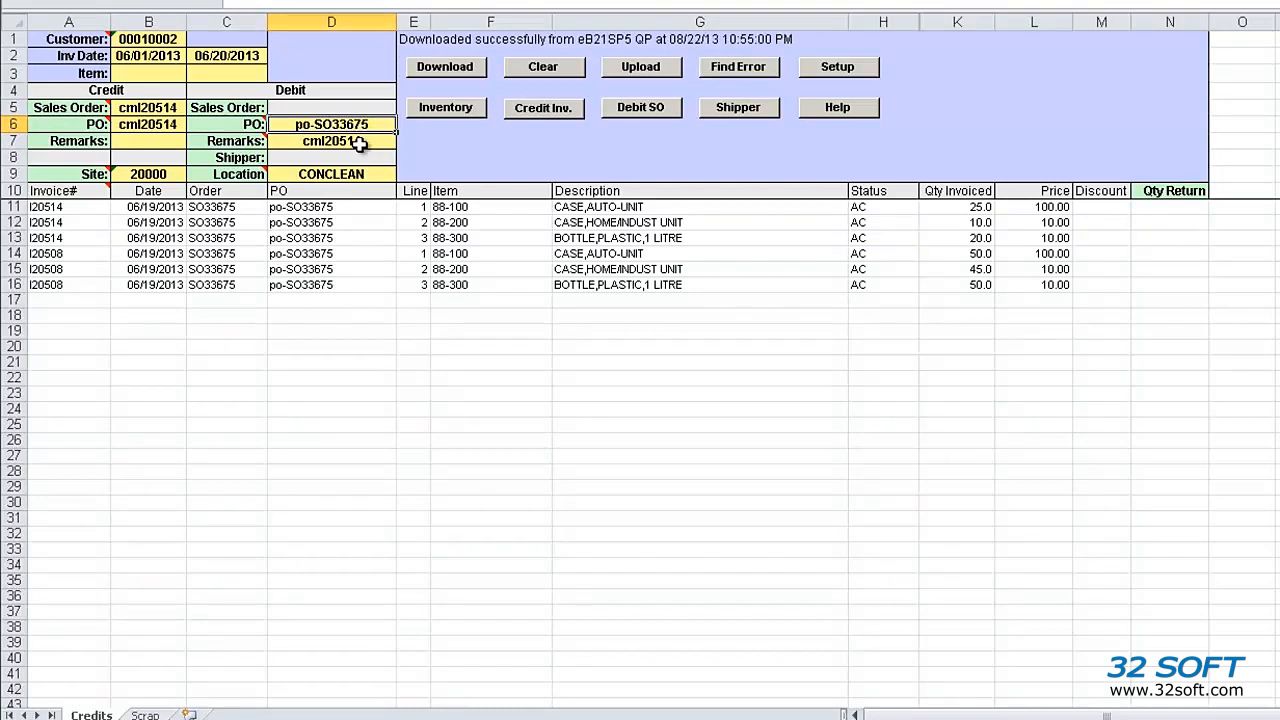
pyautogui.moveTo(366, 210)
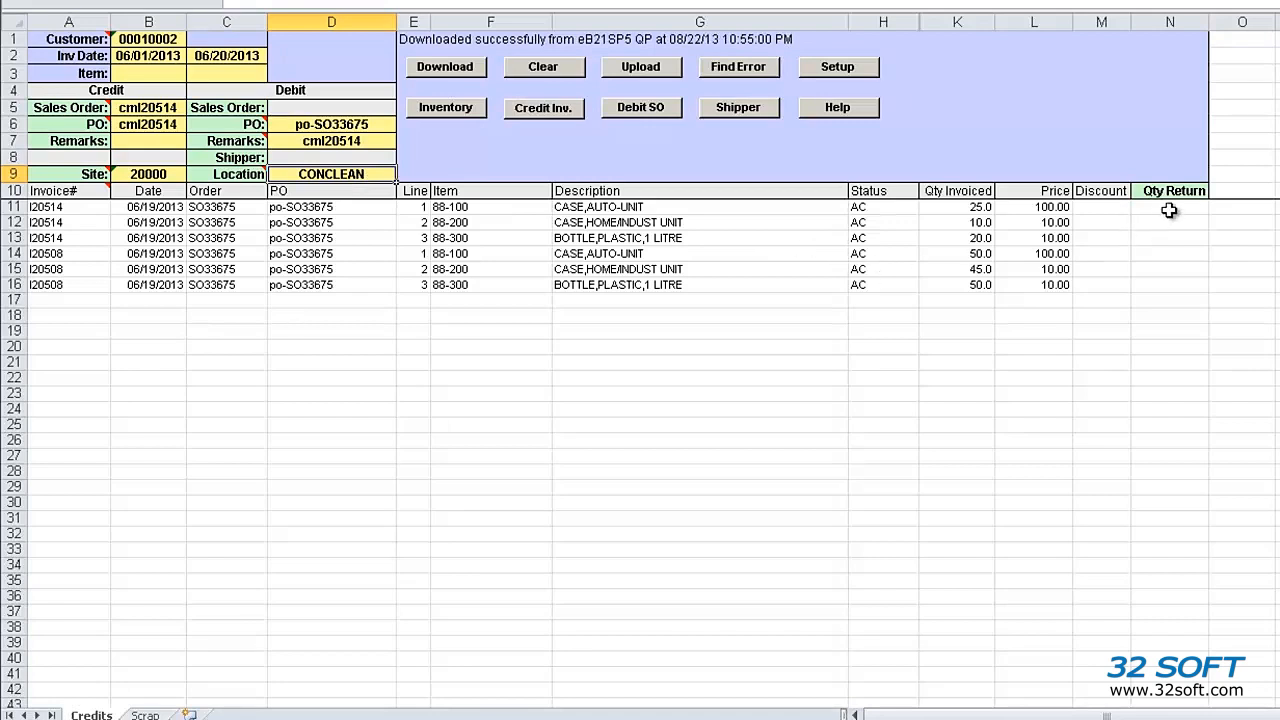
# Enter return quantities and upload; QAD rejects invoice I205088 and item 88-3000
pyautogui.write('1.0')
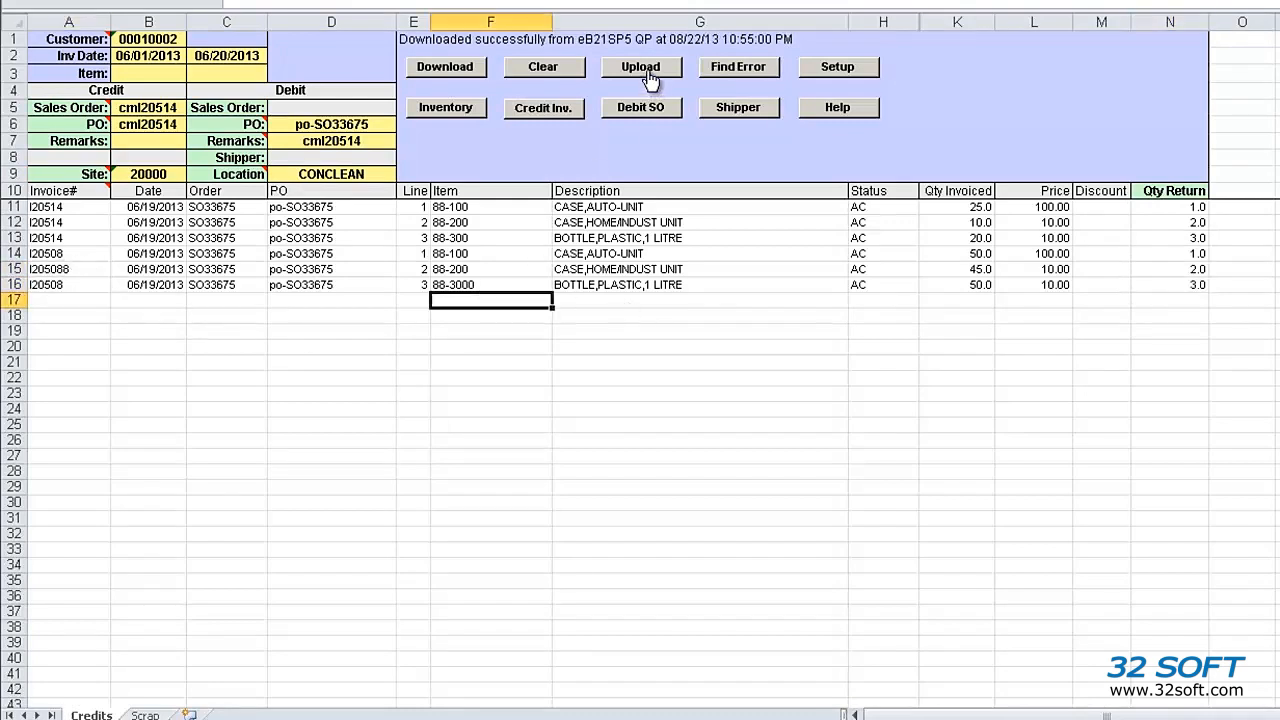
pyautogui.click(641, 67)
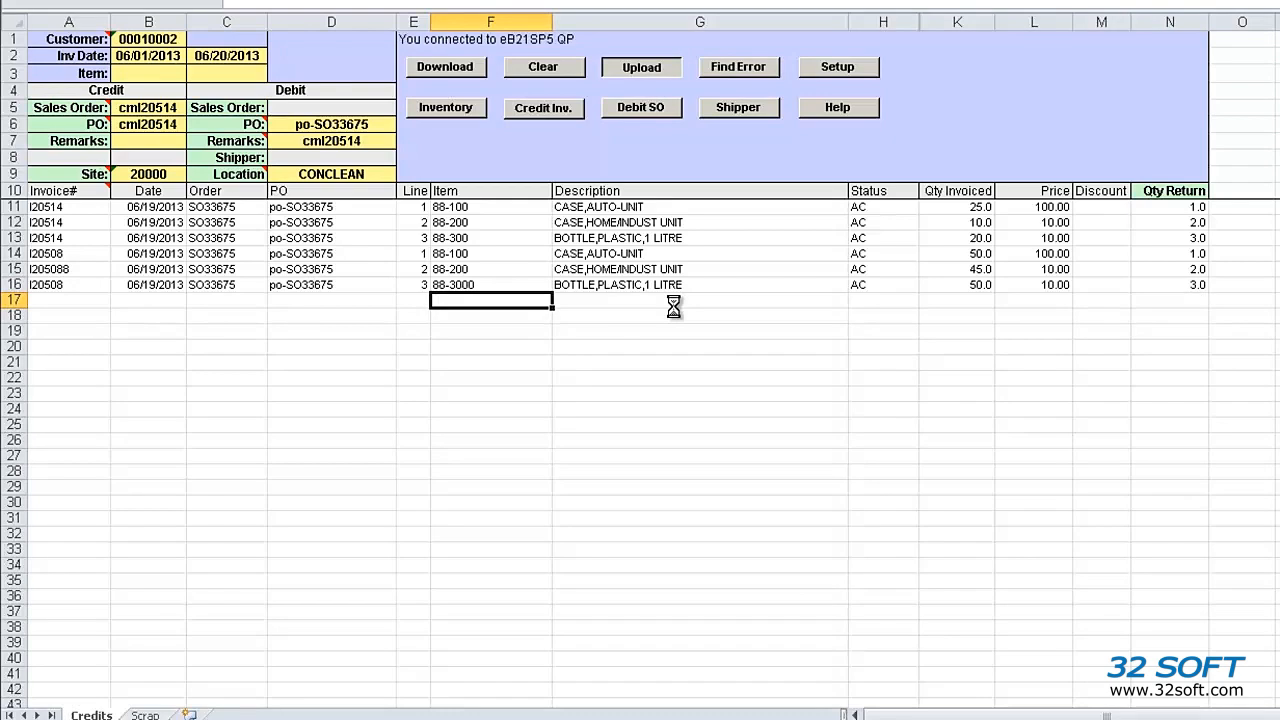
pyautogui.click(641, 67)
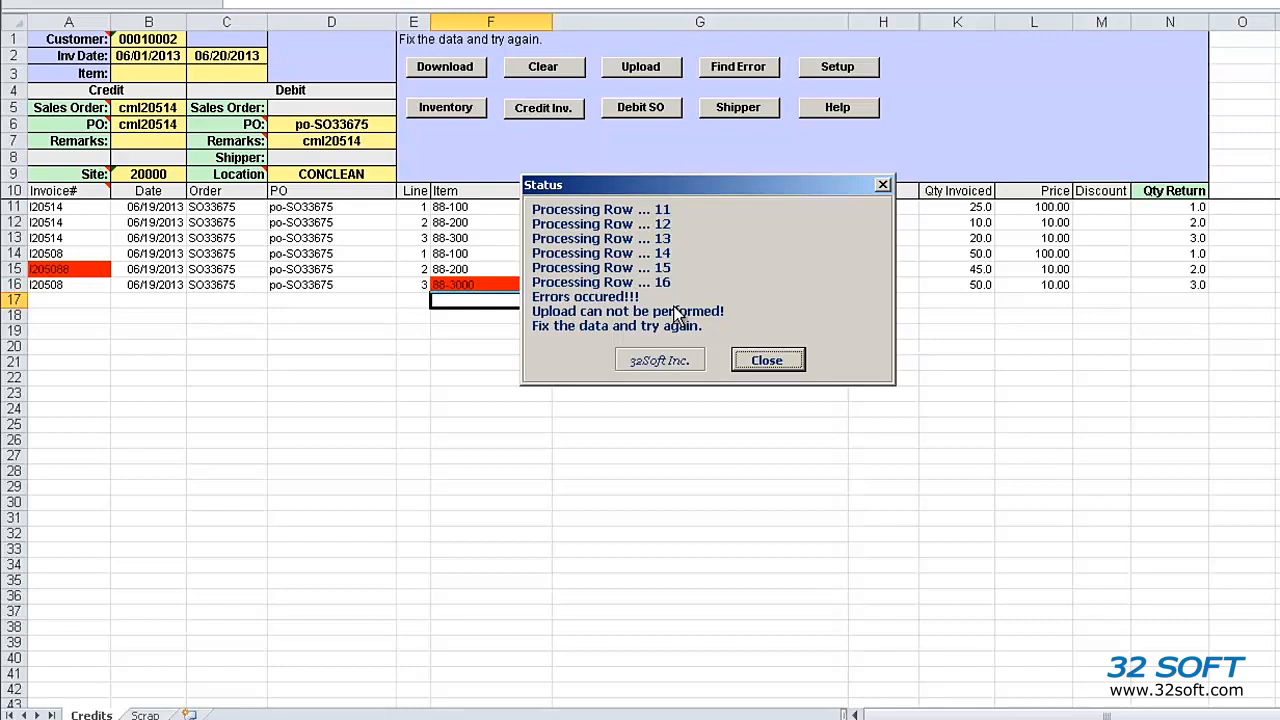
pyautogui.click(768, 359)
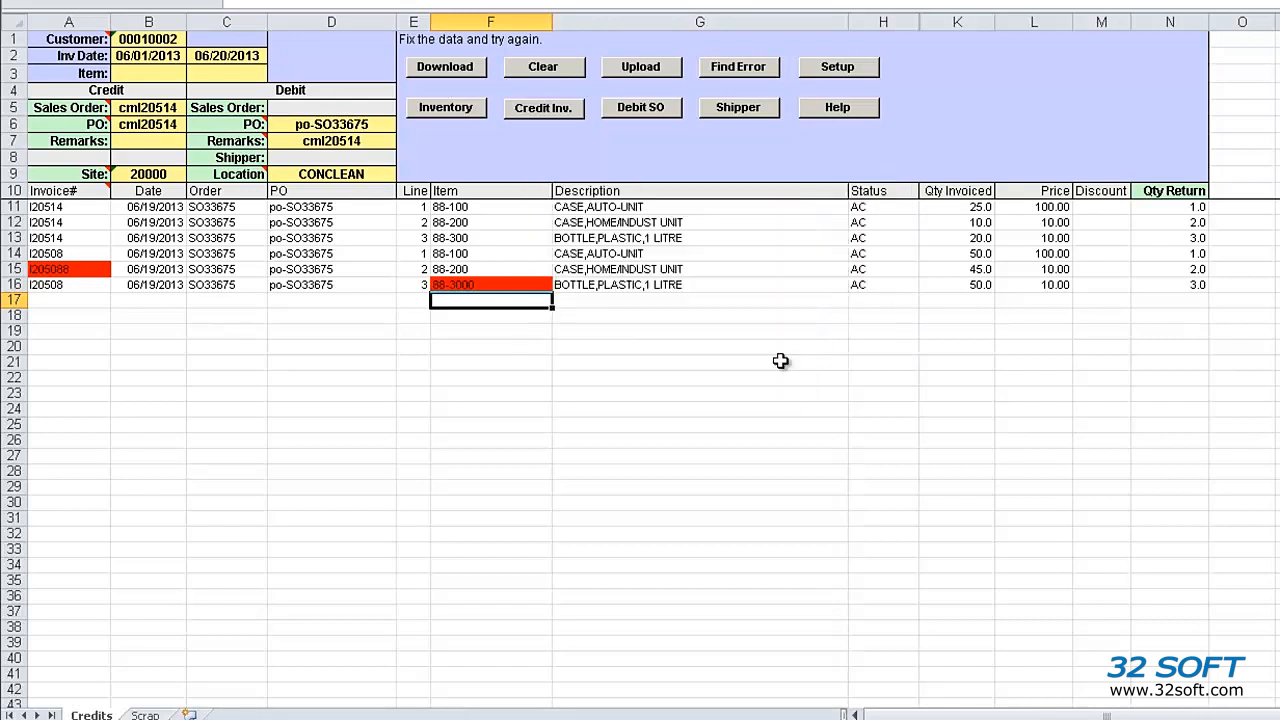
pyautogui.moveTo(738, 67)
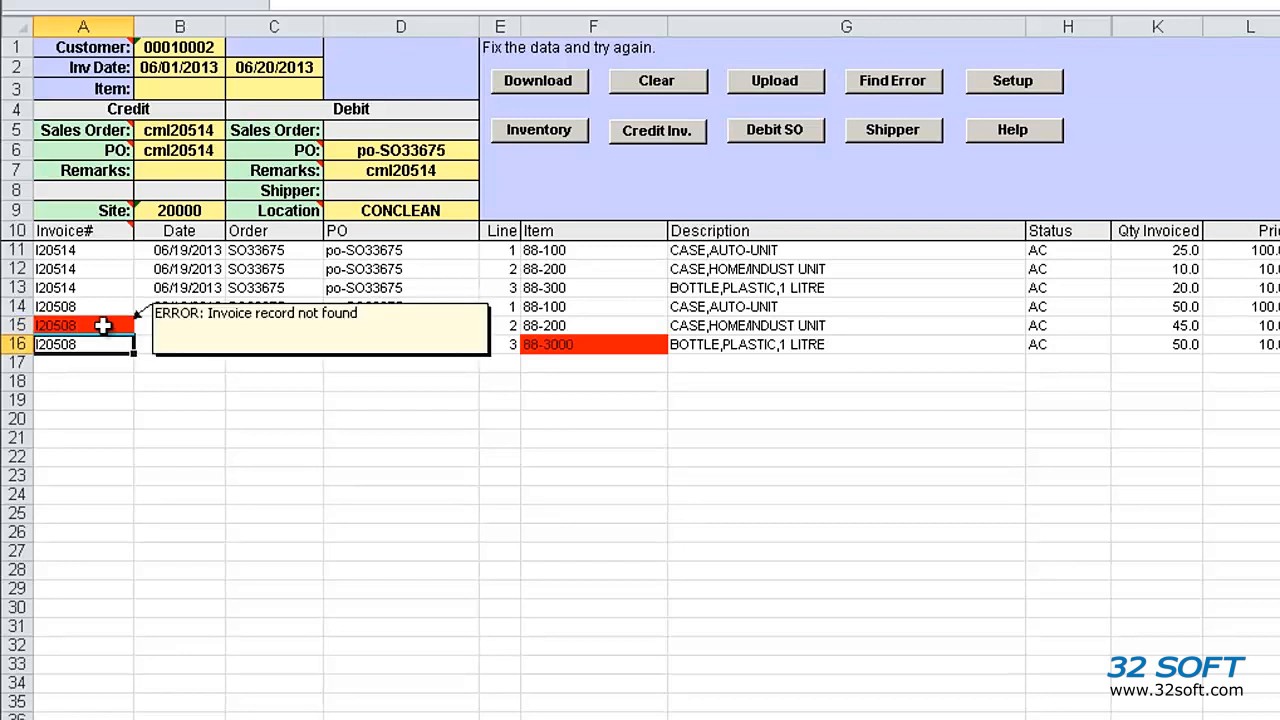
# Correct invoice to I20508 and item to 88-300, confirming no errors remain
pyautogui.click(893, 81)
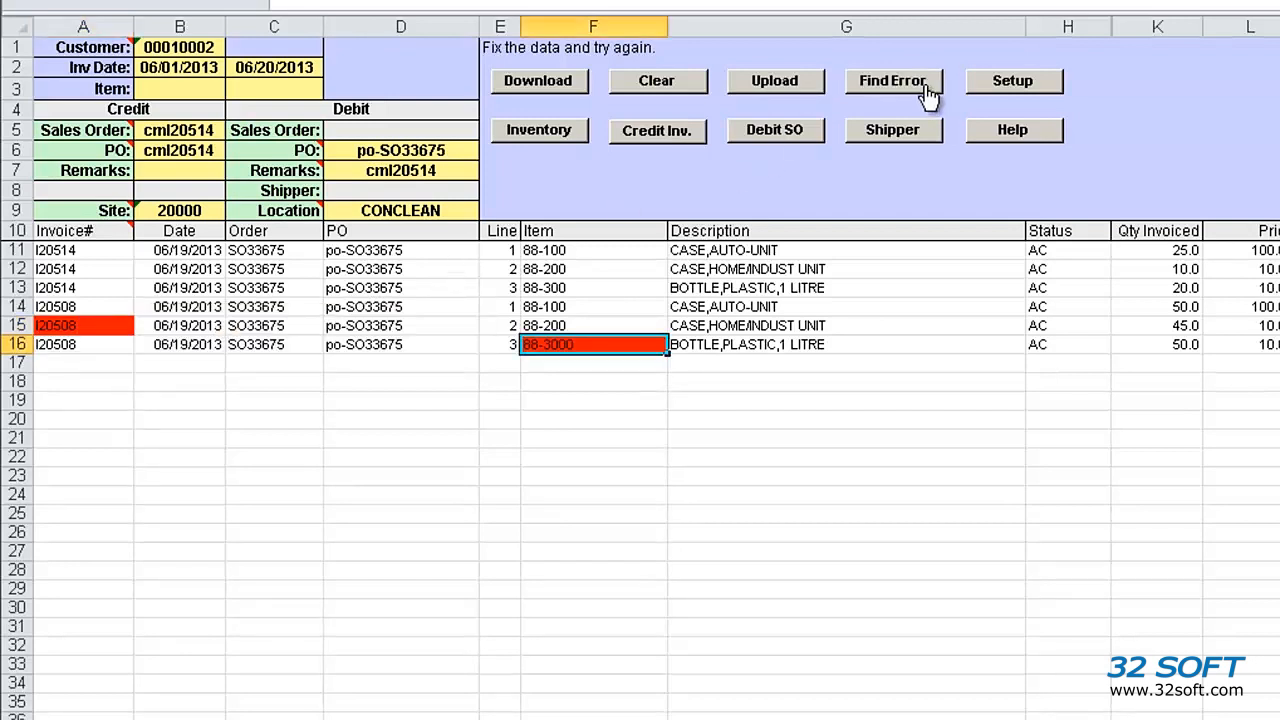
pyautogui.moveTo(608, 344)
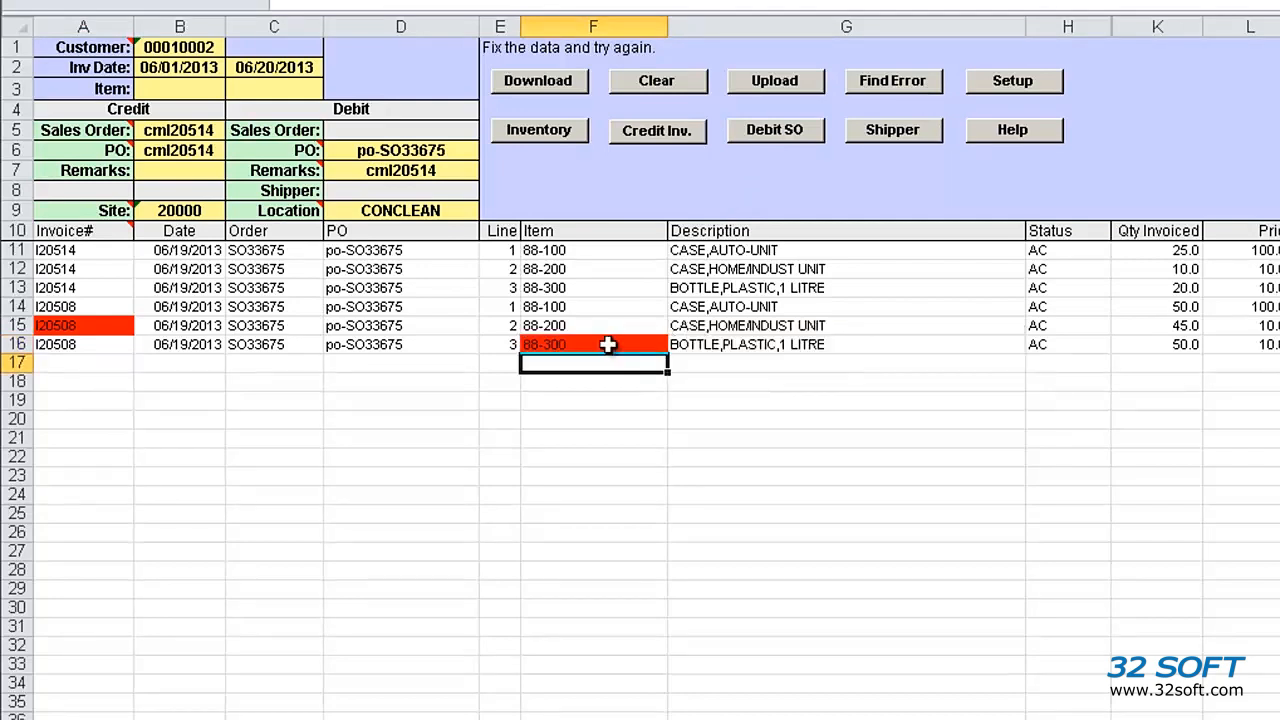
pyautogui.moveTo(608, 344)
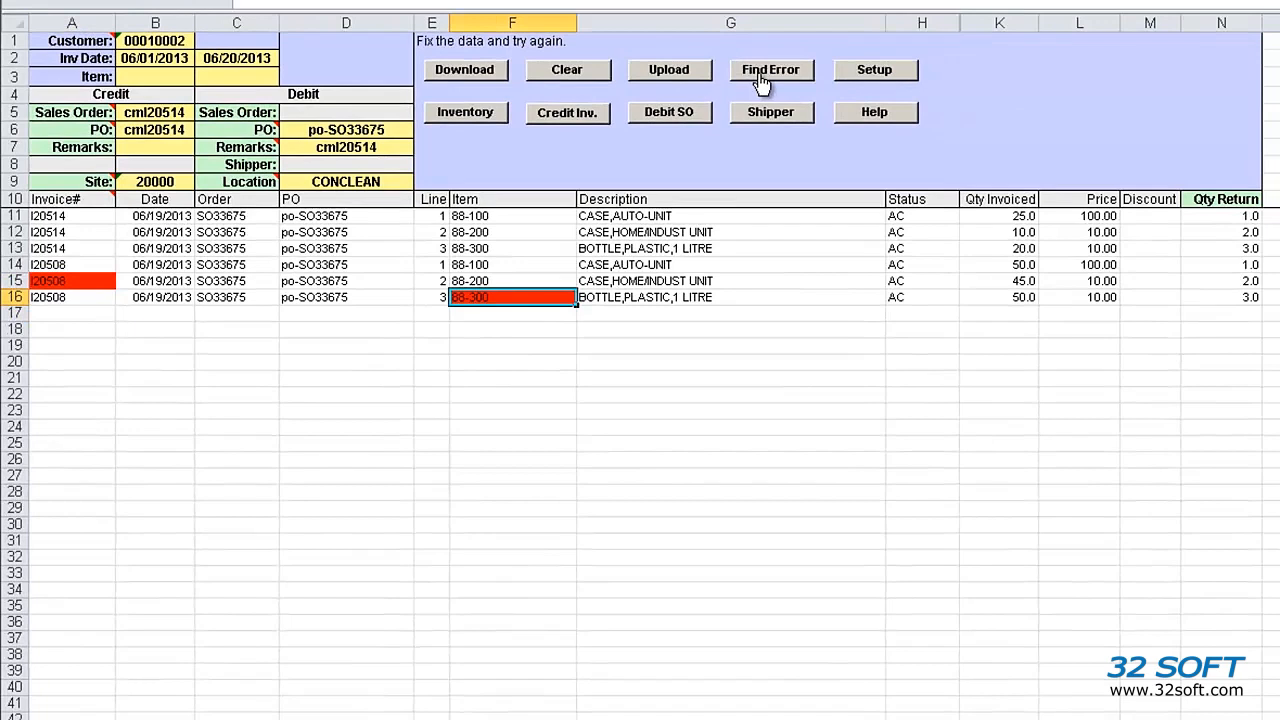
pyautogui.click(668, 69)
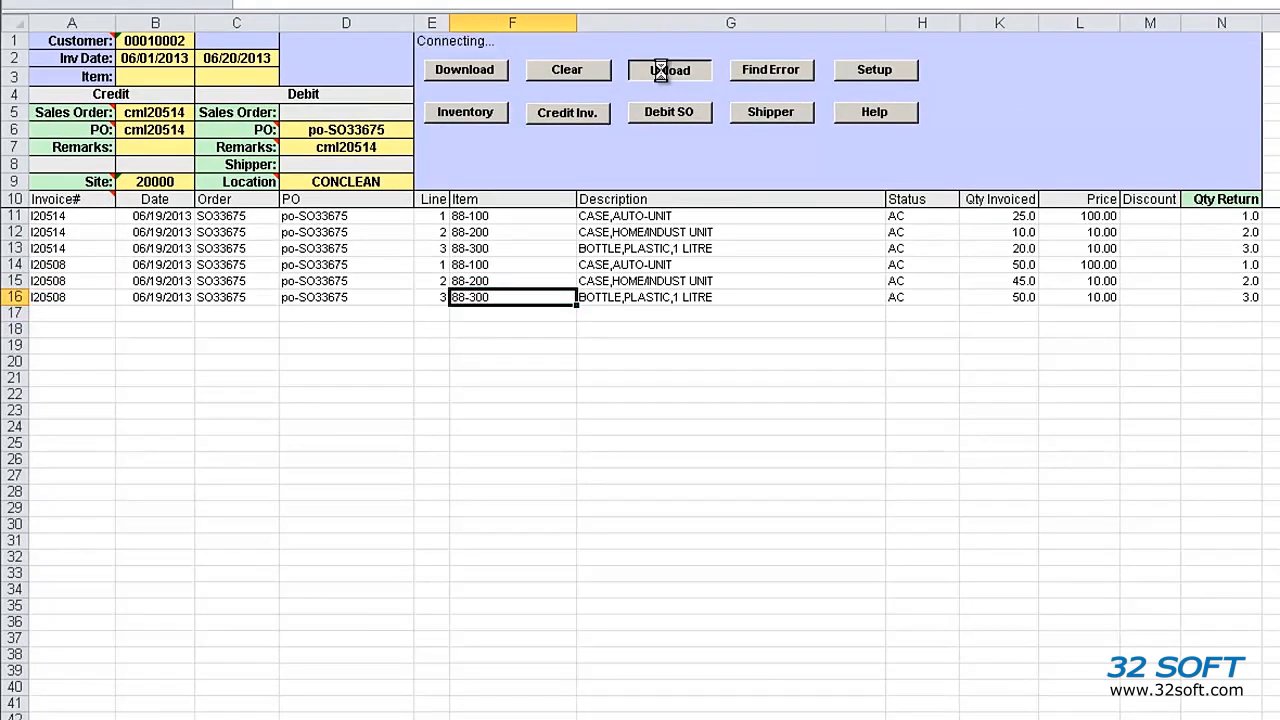
# Upload the returns to create SO33756, then review shipper 00000655's printout
pyautogui.click(666, 69)
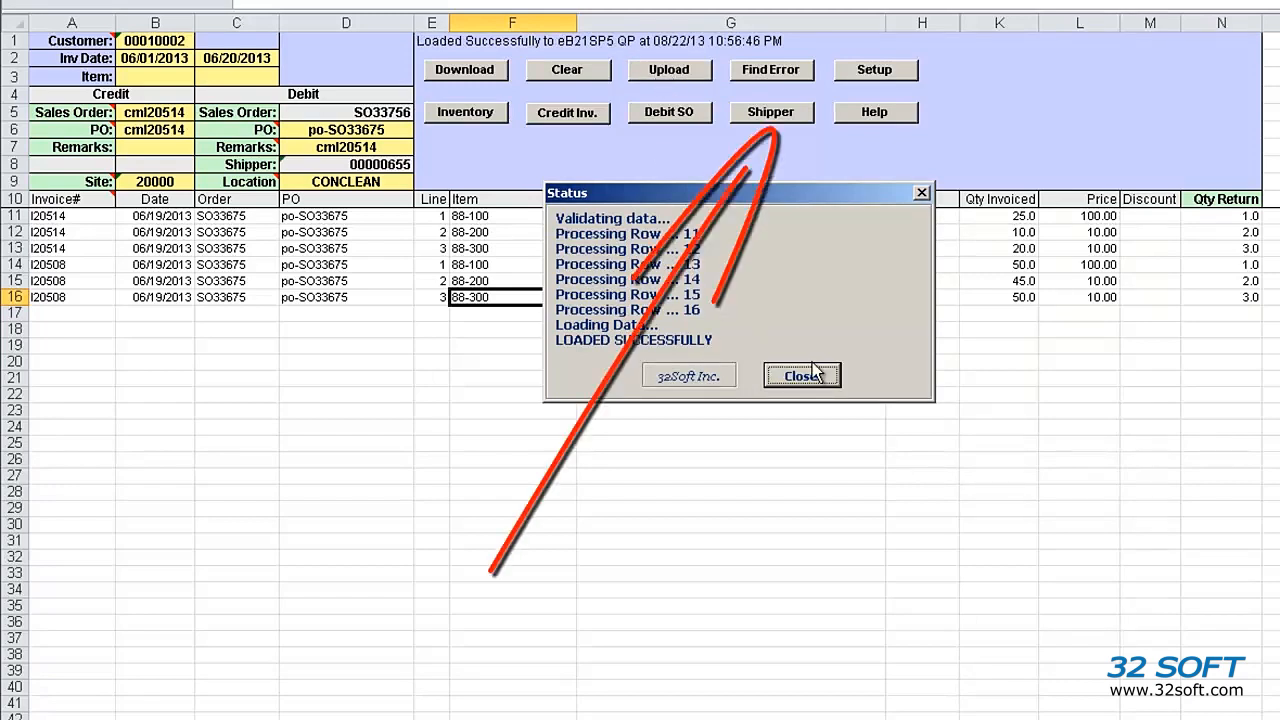
pyautogui.click(802, 375)
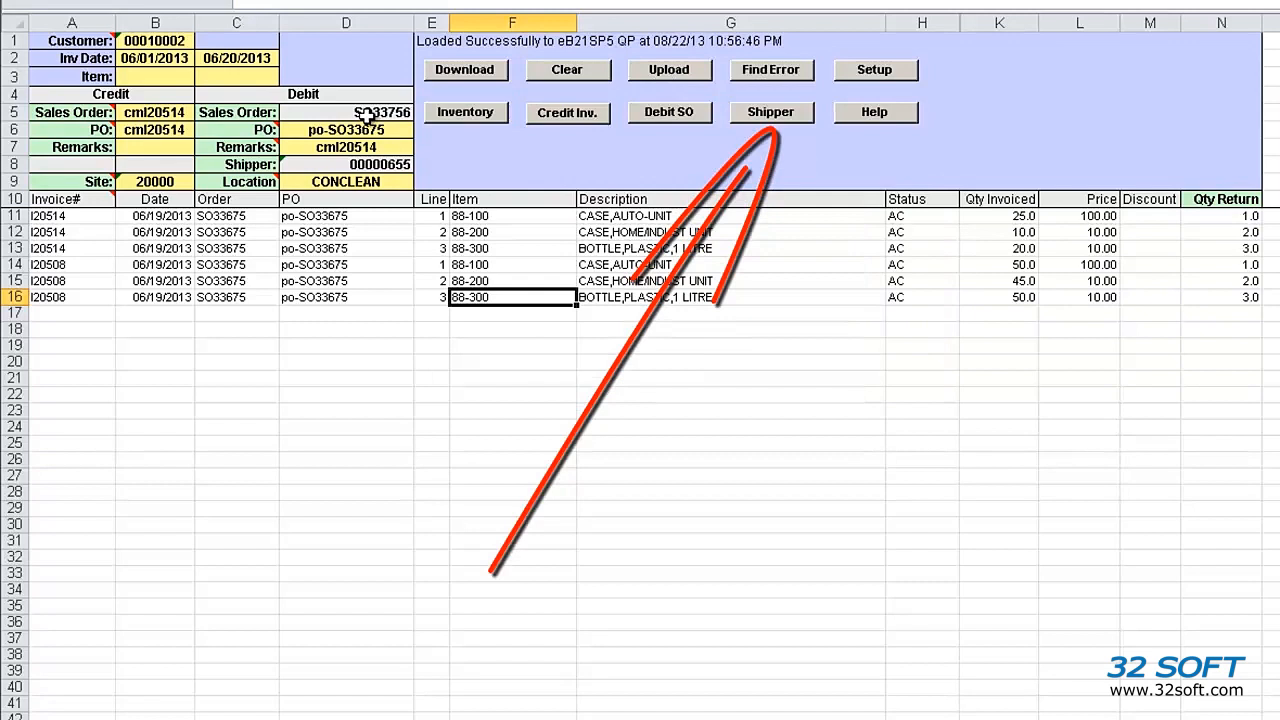
pyautogui.click(771, 112)
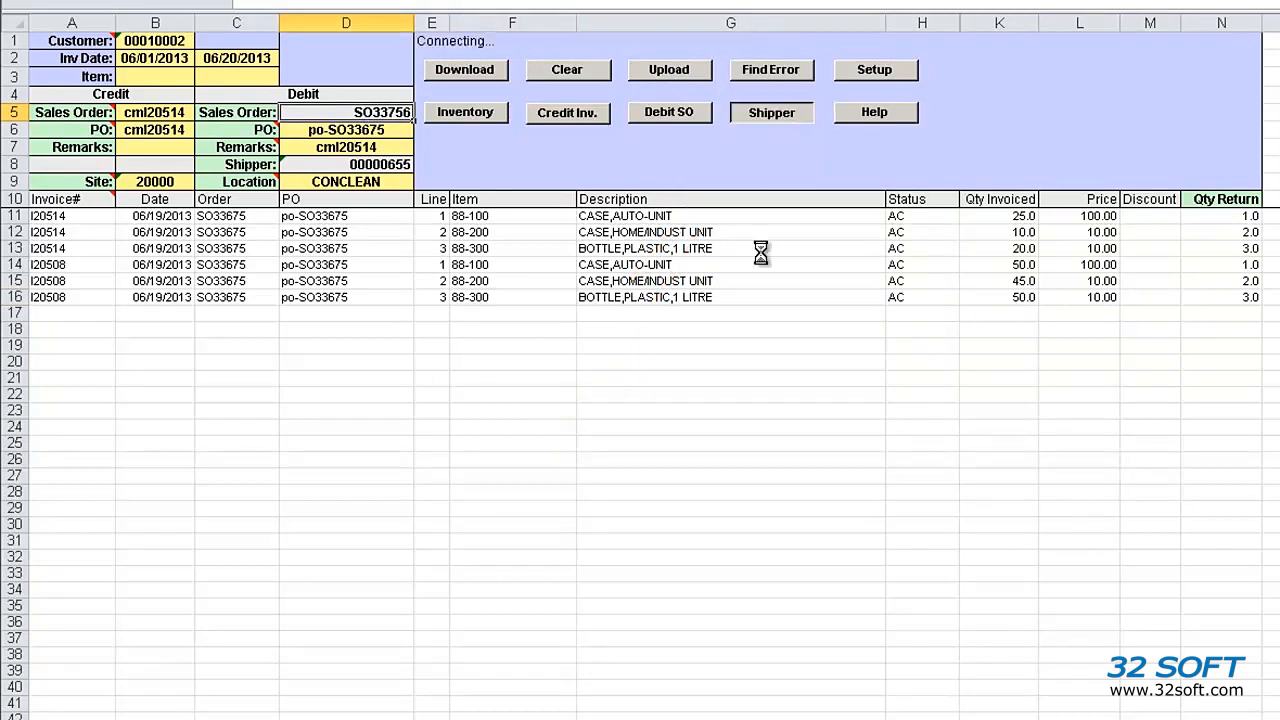
pyautogui.click(772, 112)
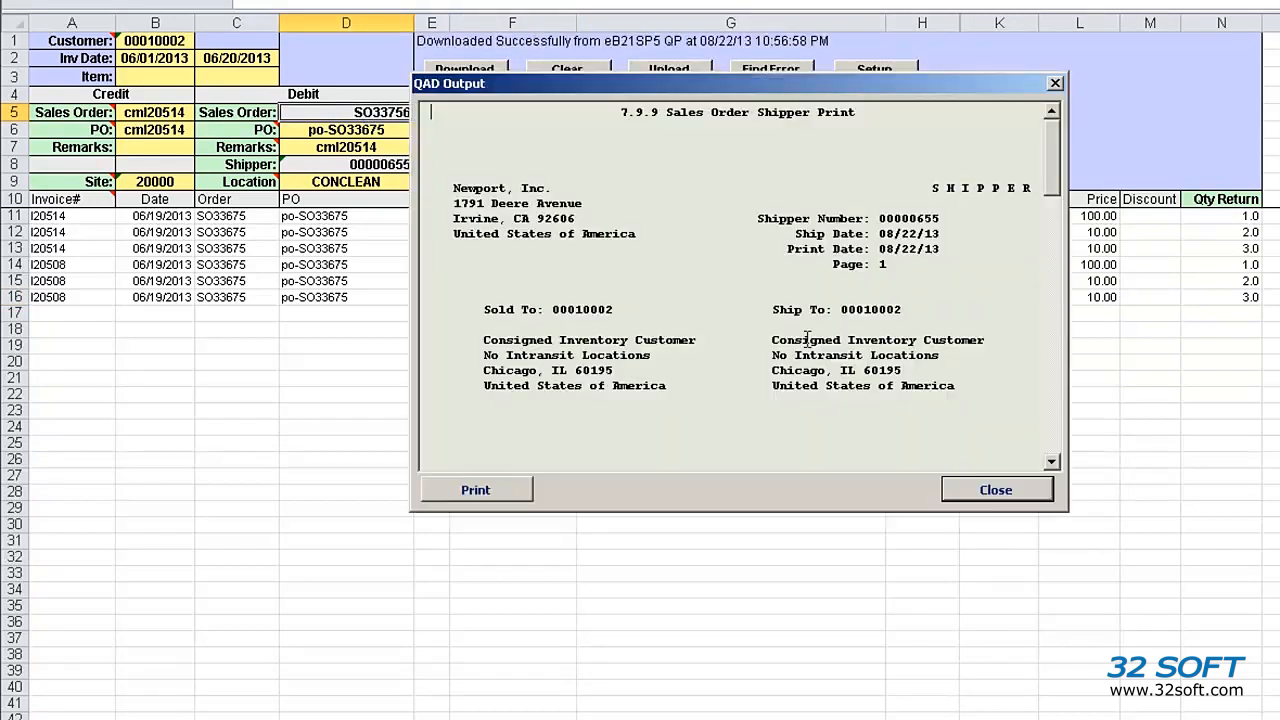
pyautogui.scroll(-3)
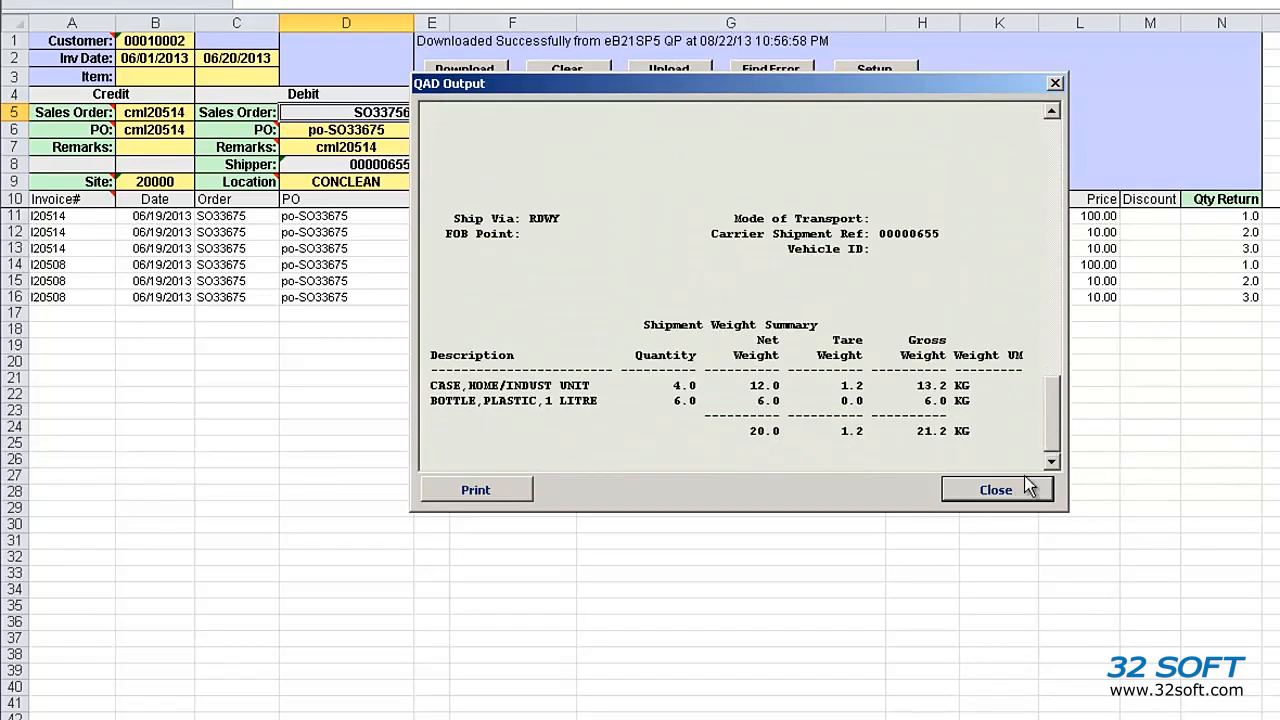
pyautogui.click(995, 490)
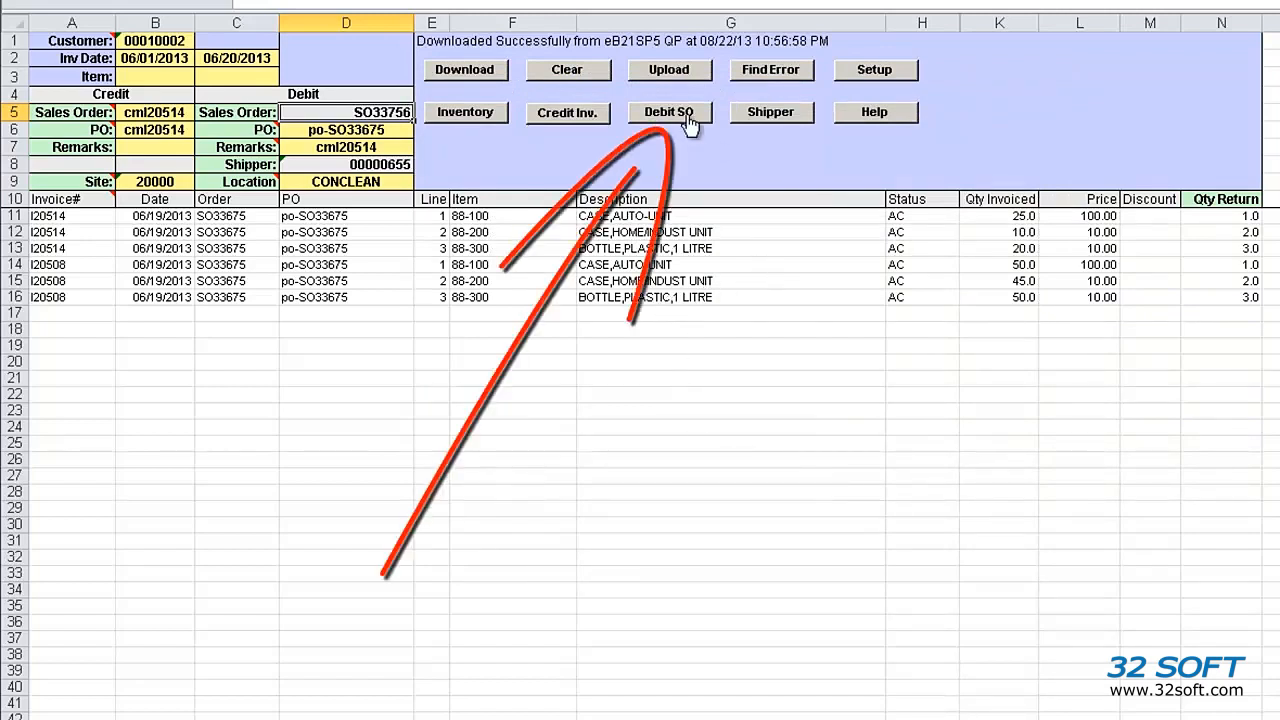
pyautogui.click(667, 112)
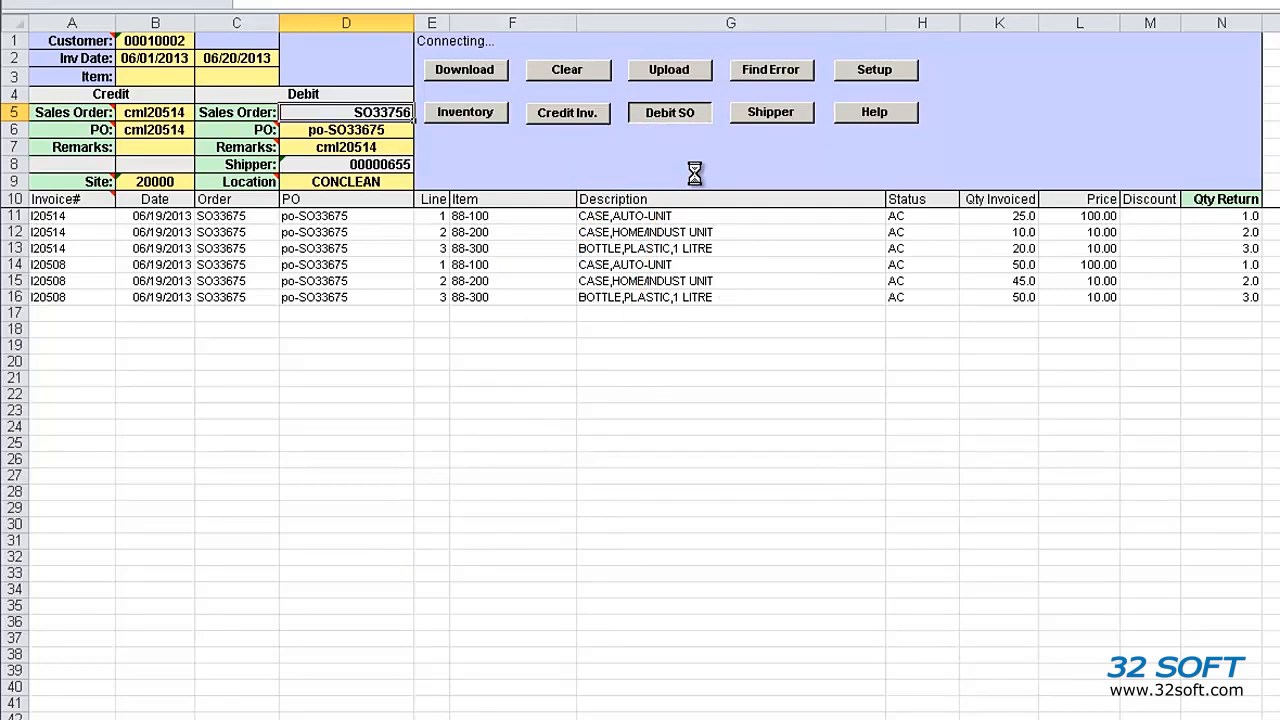
pyautogui.click(464, 70)
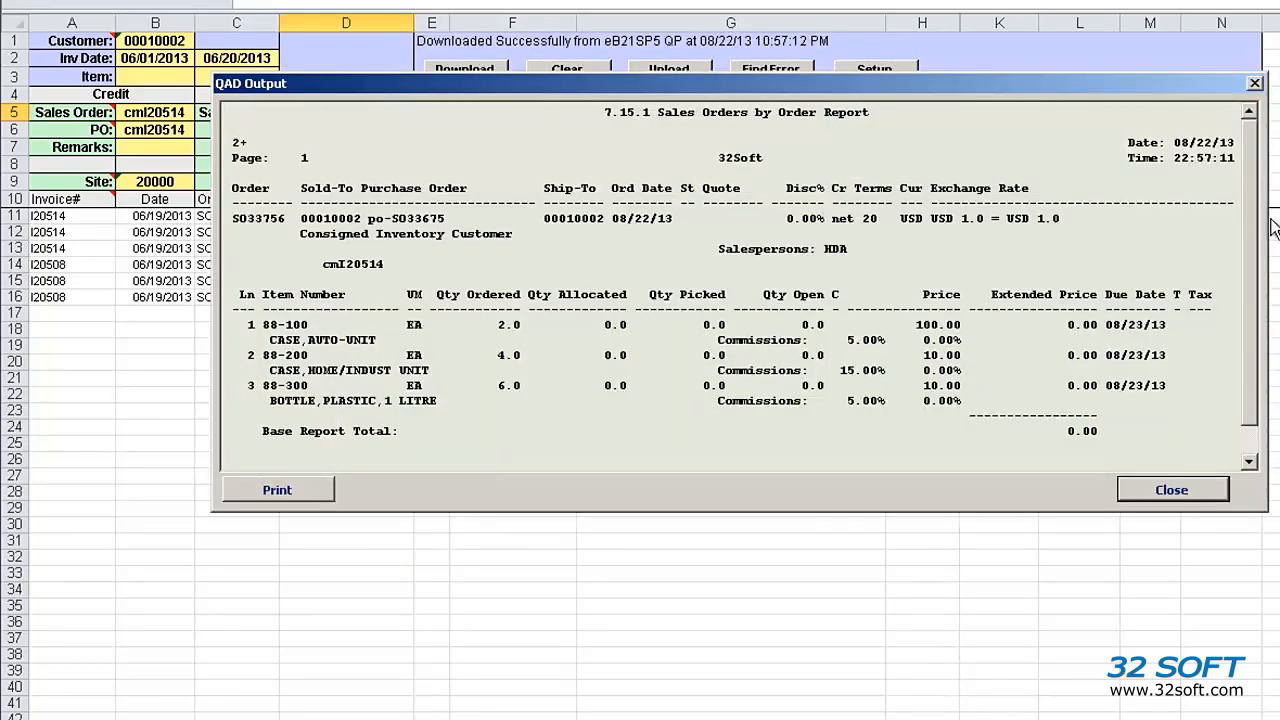
pyautogui.moveTo(490, 345)
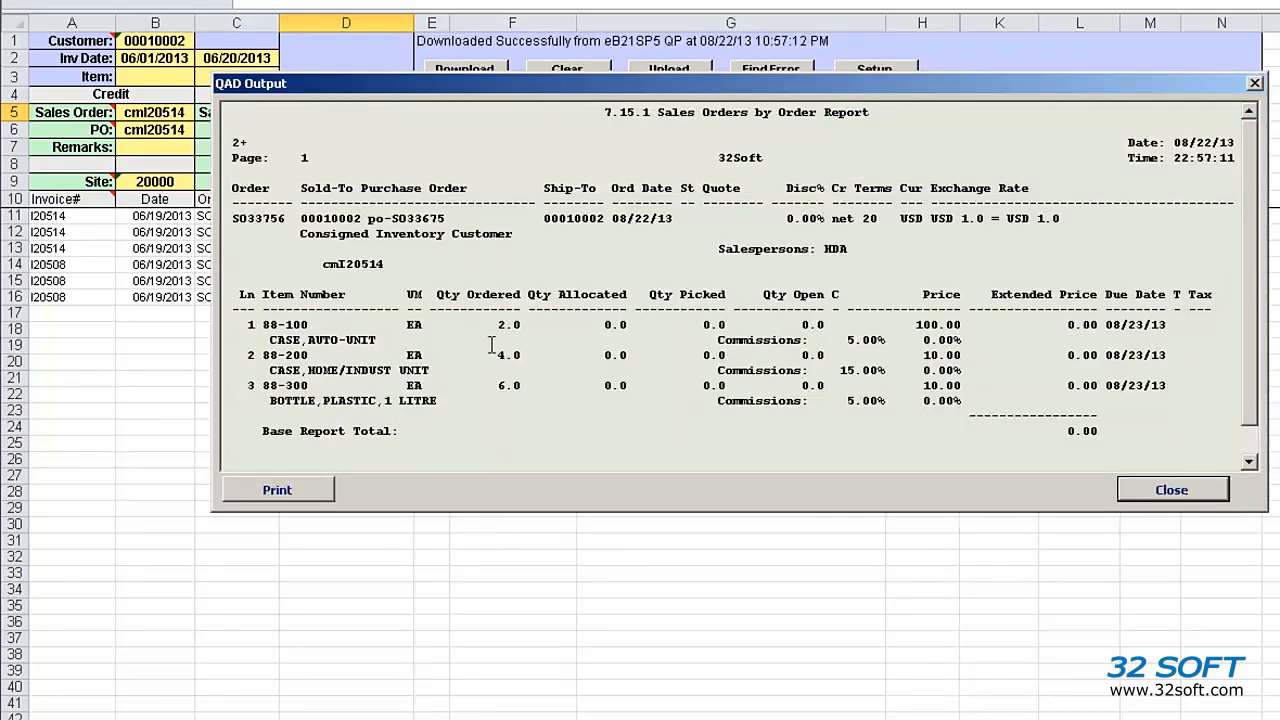
pyautogui.click(1173, 488)
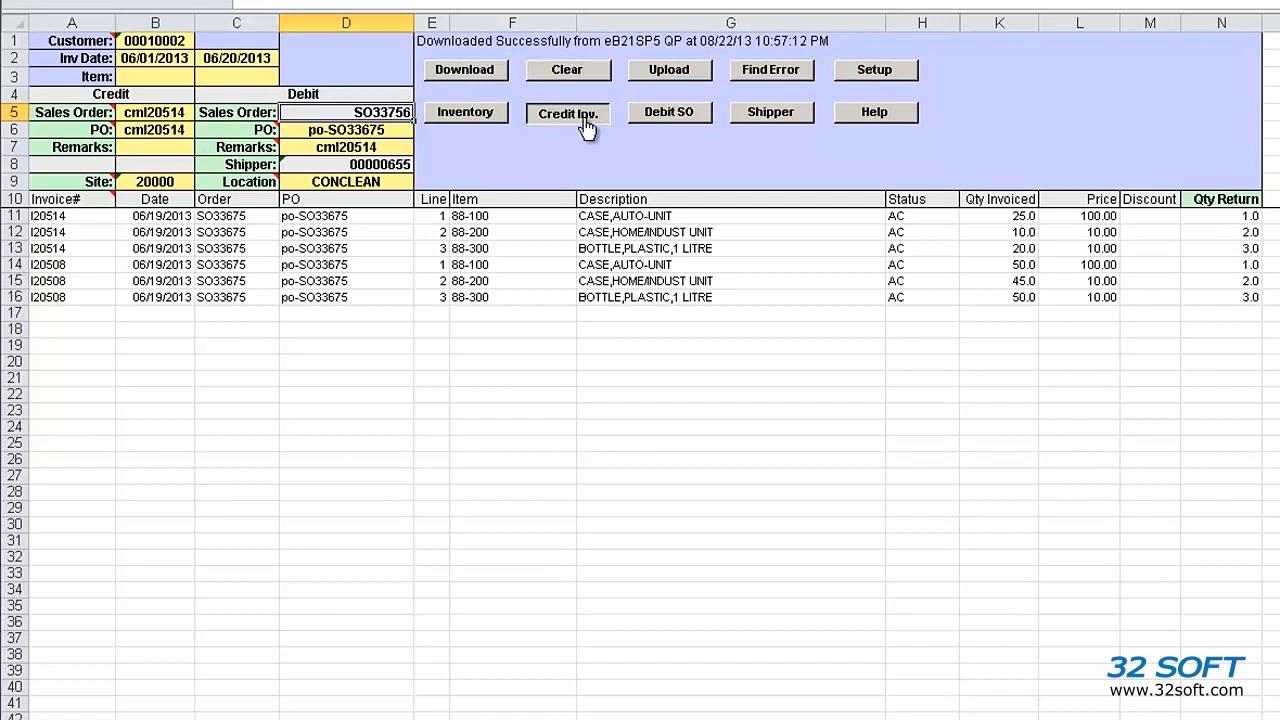
pyautogui.click(568, 112)
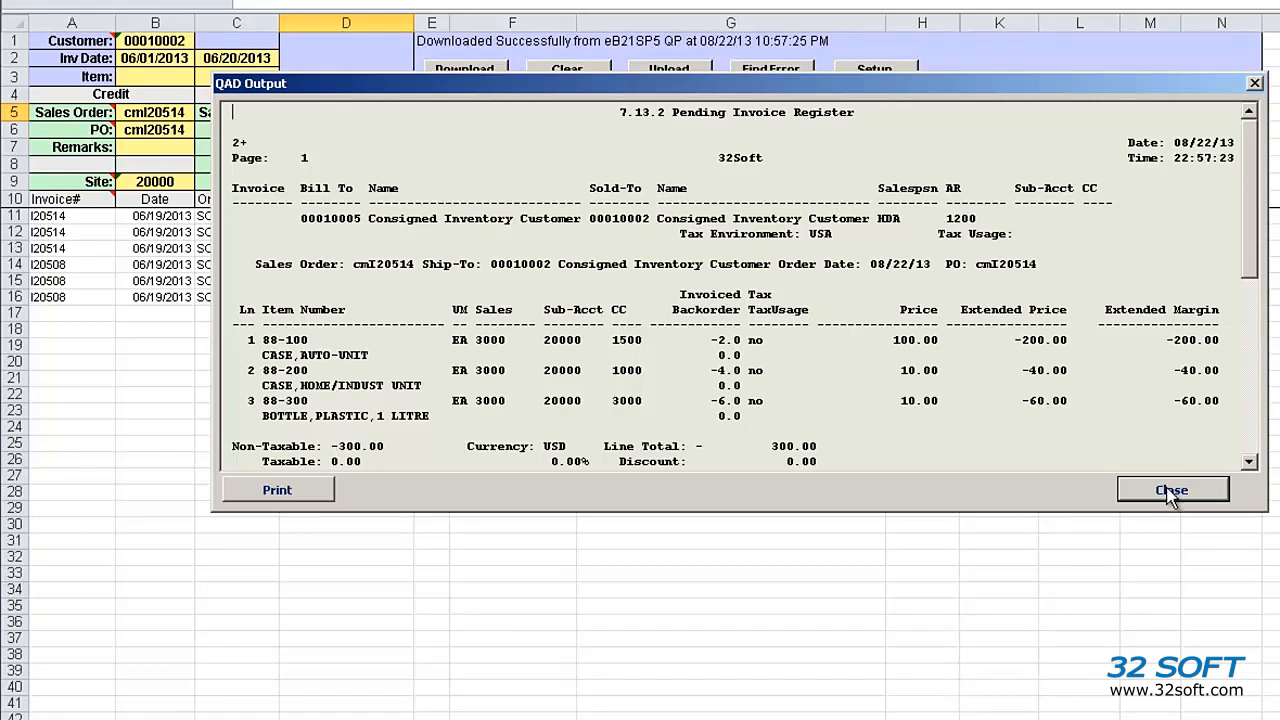
pyautogui.click(1171, 489)
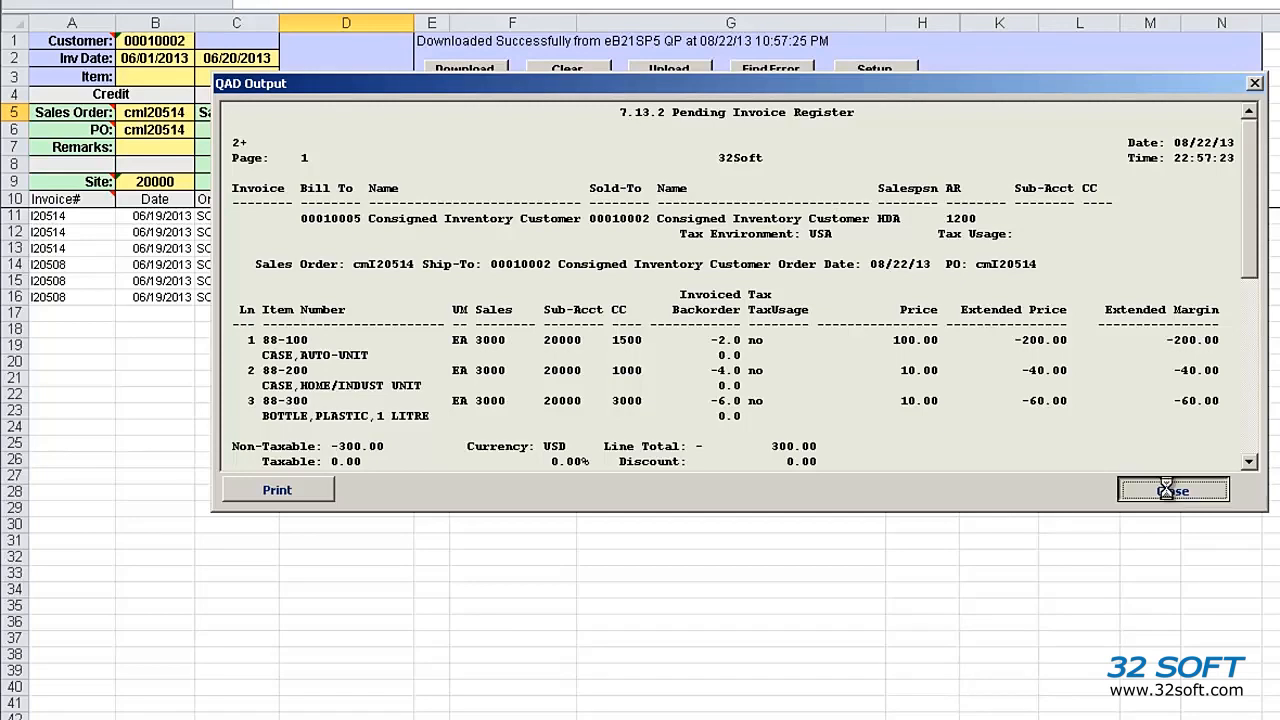
pyautogui.click(1172, 488)
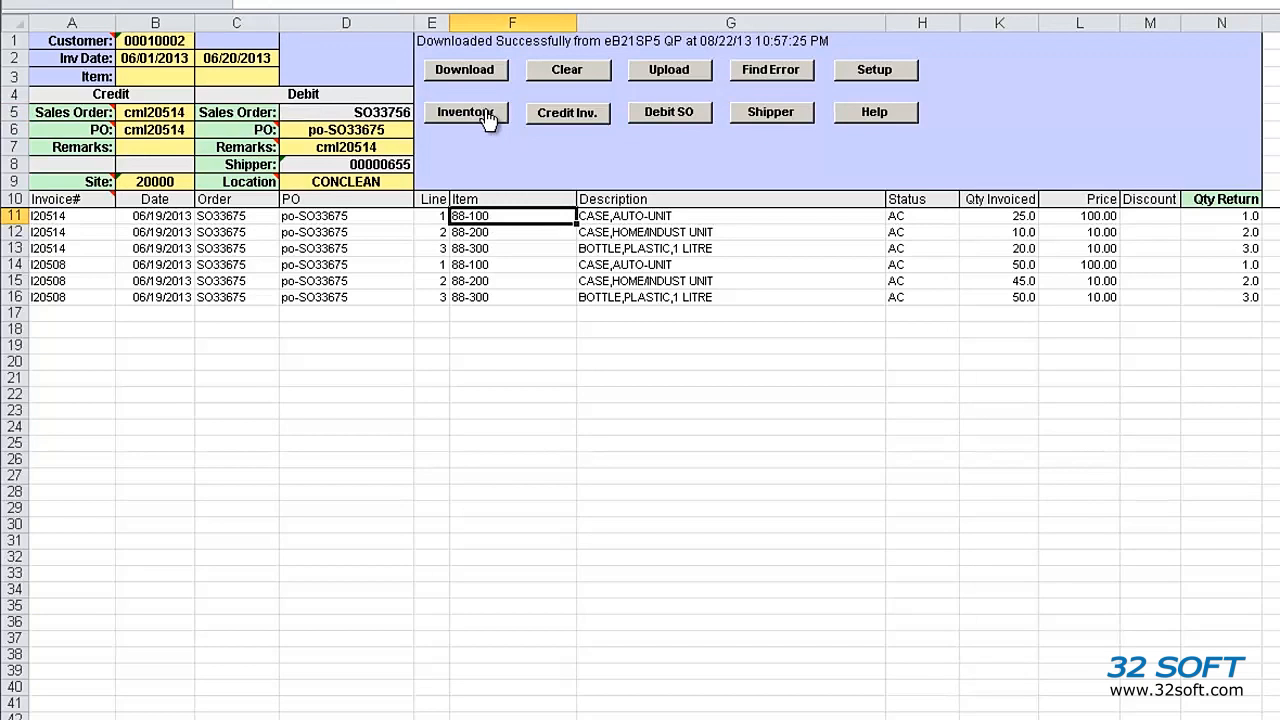
pyautogui.click(465, 112)
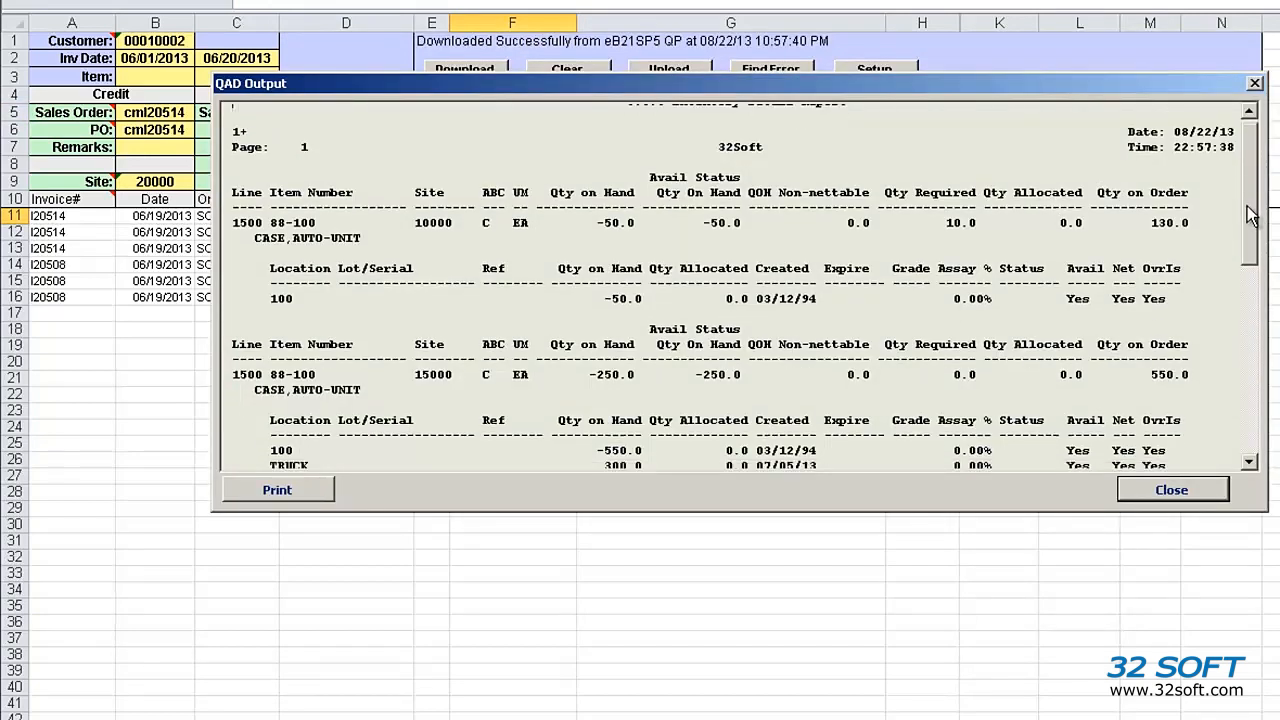
pyautogui.scroll(-3)
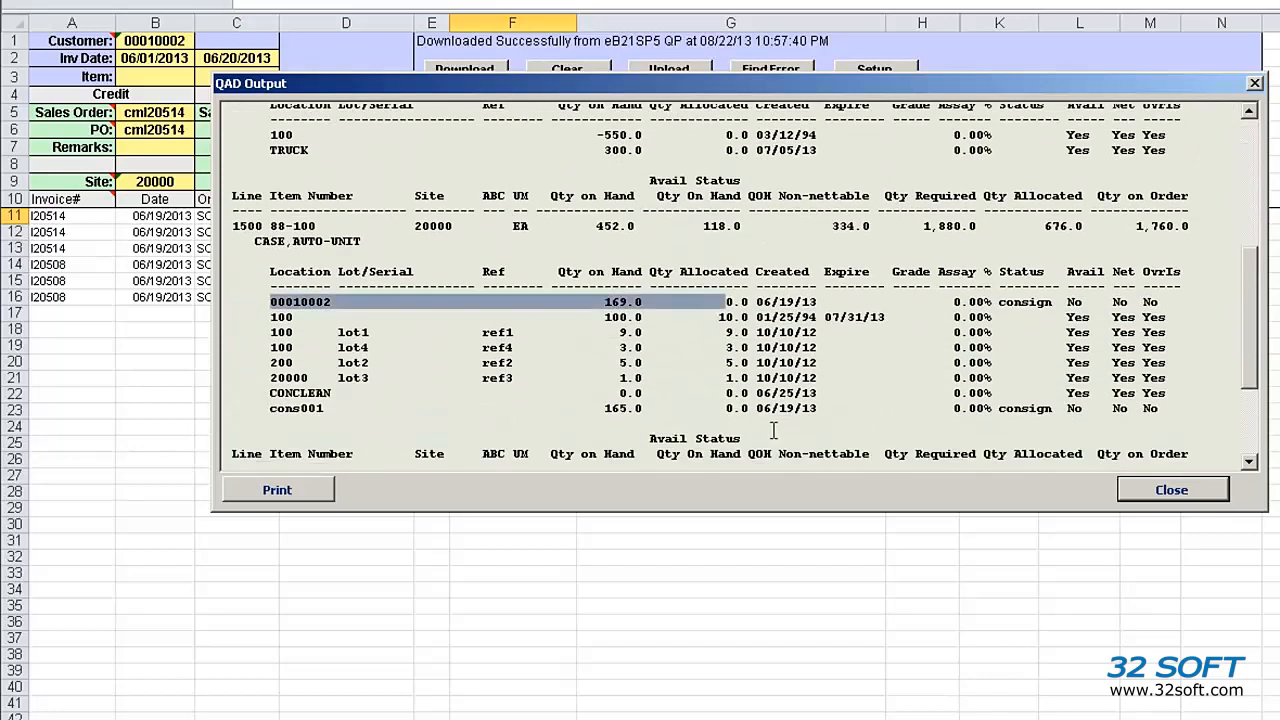
pyautogui.moveTo(1171, 489)
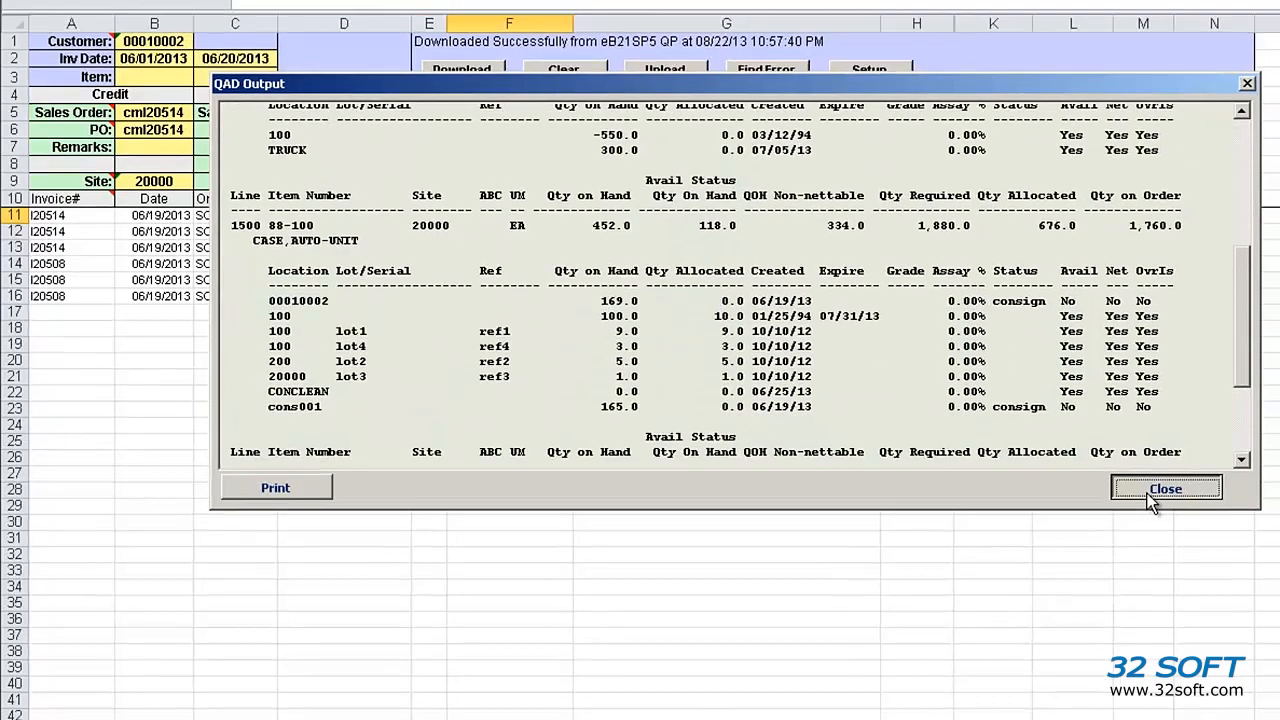
pyautogui.click(1166, 488)
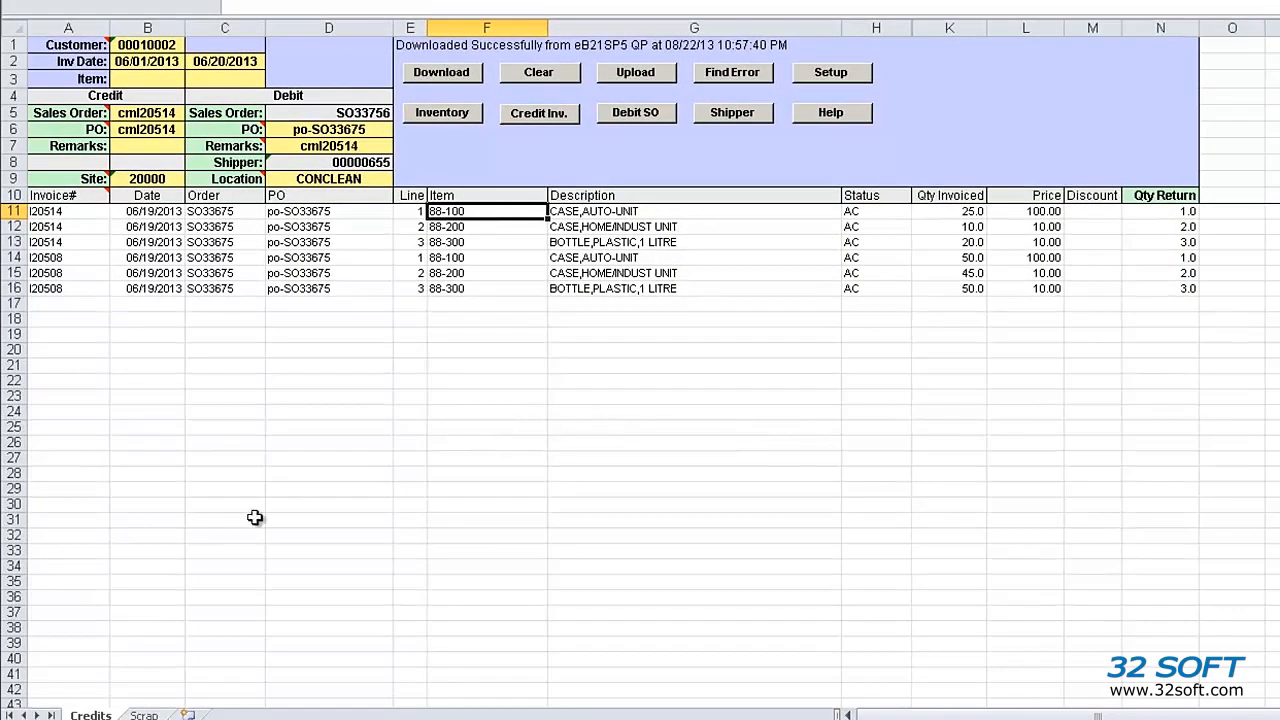
pyautogui.click(146, 716)
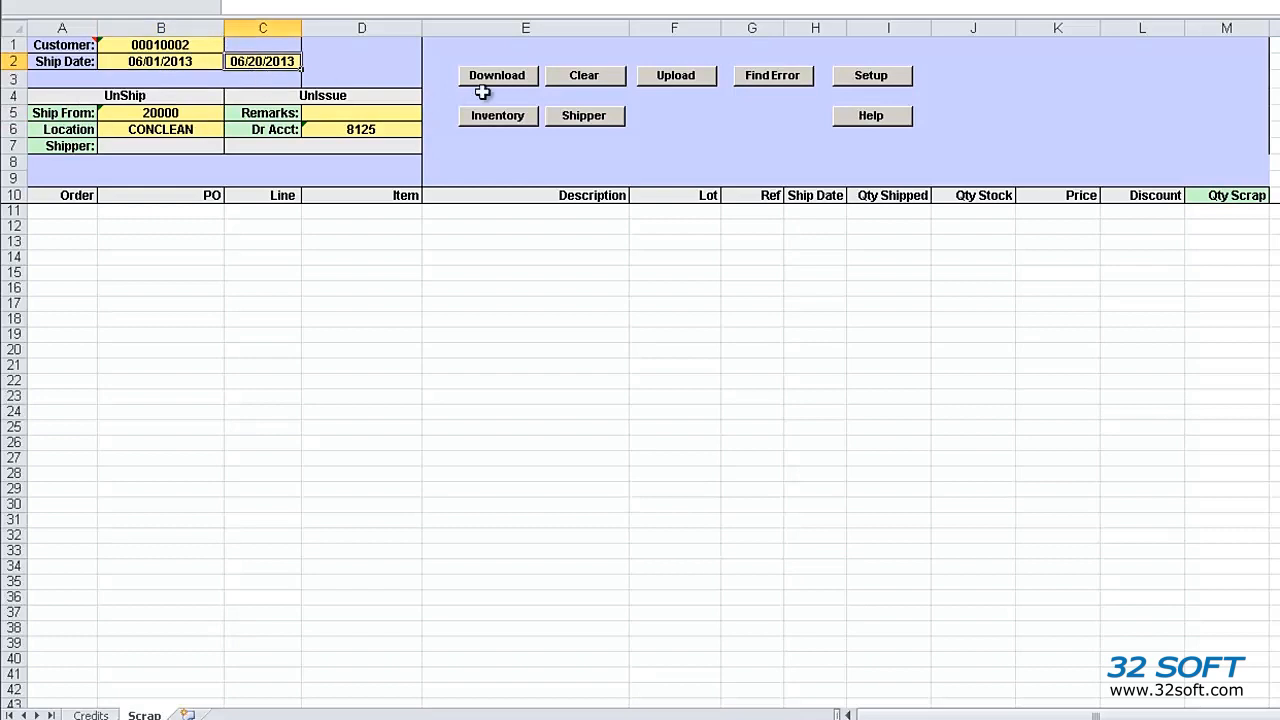
pyautogui.click(497, 75)
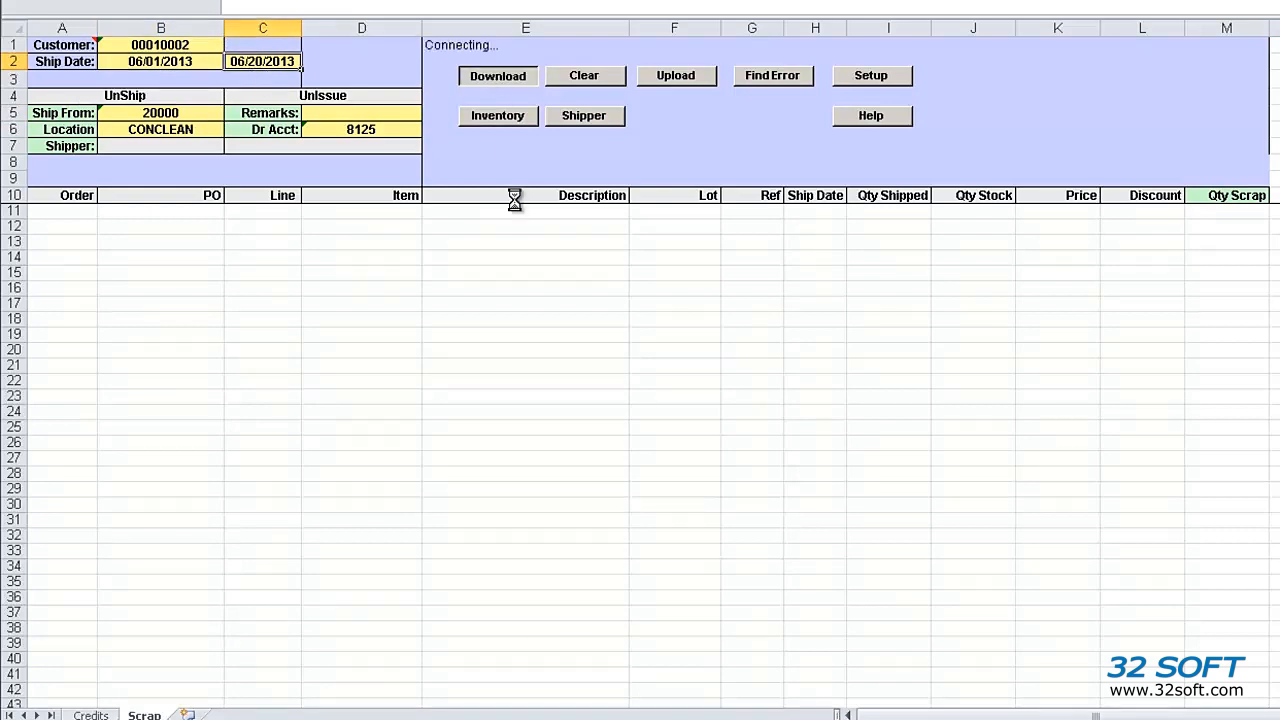
pyautogui.click(496, 75)
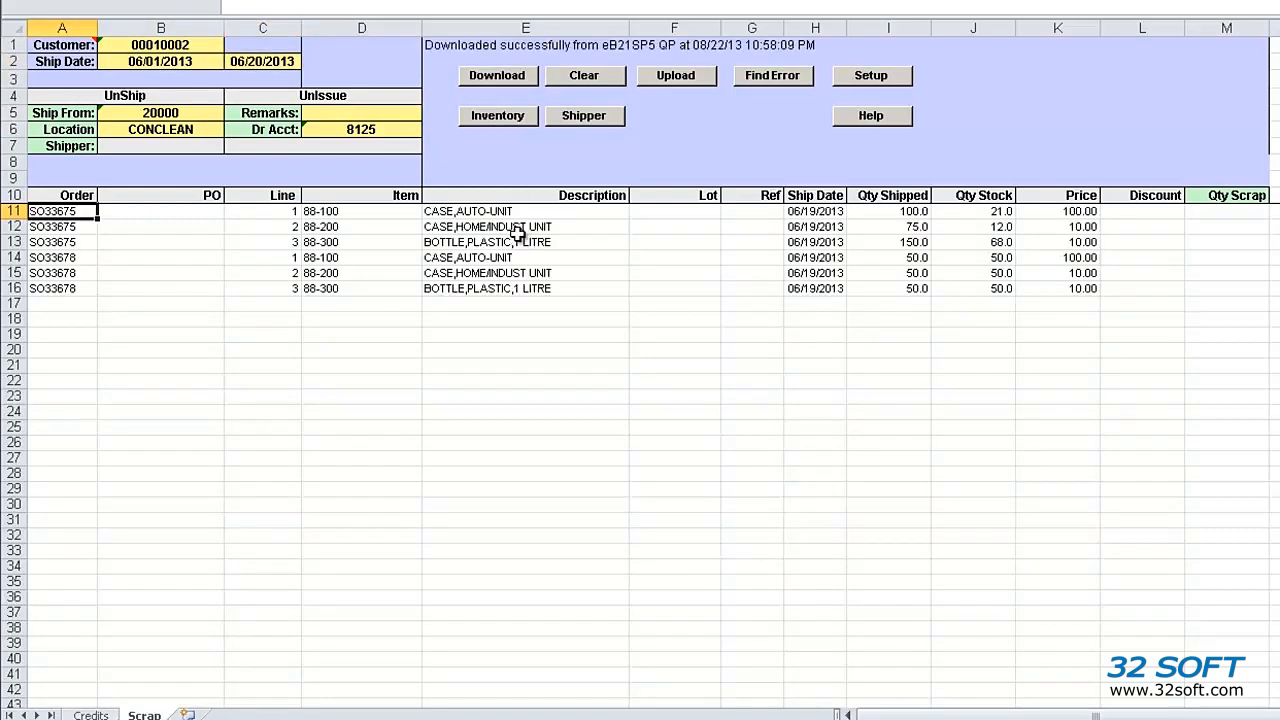
pyautogui.moveTo(607, 229)
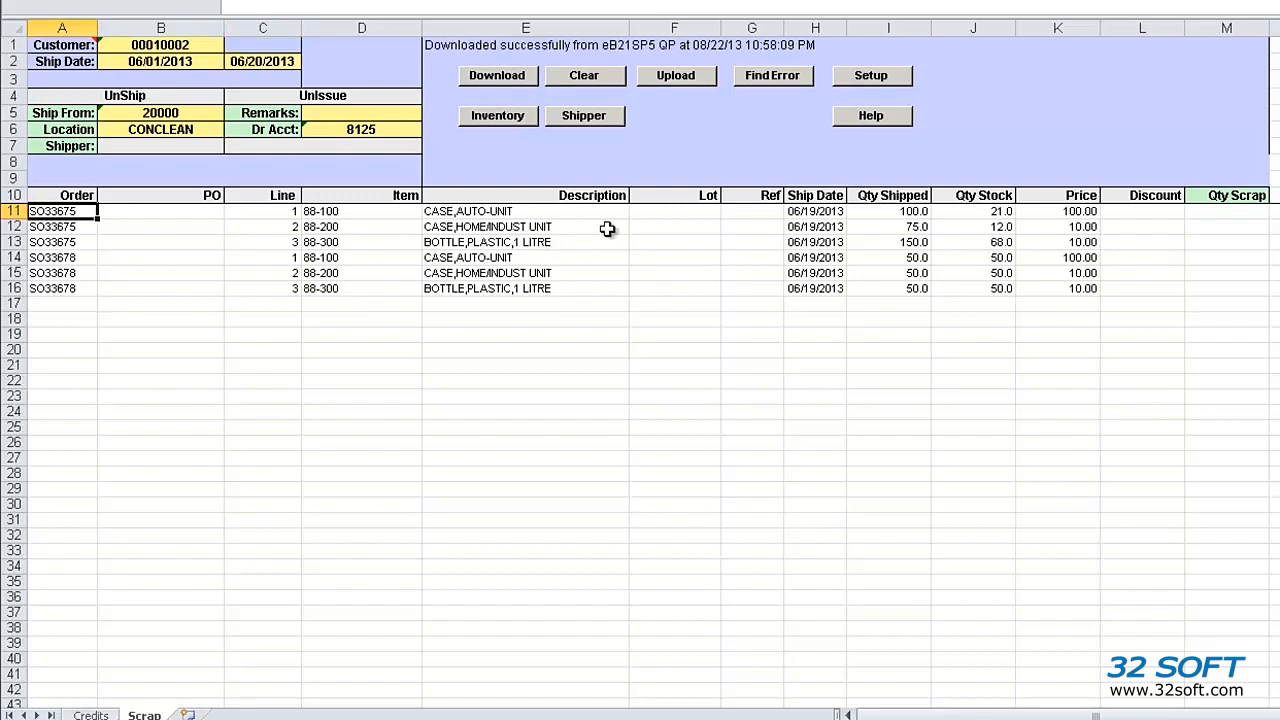
pyautogui.moveTo(792, 242)
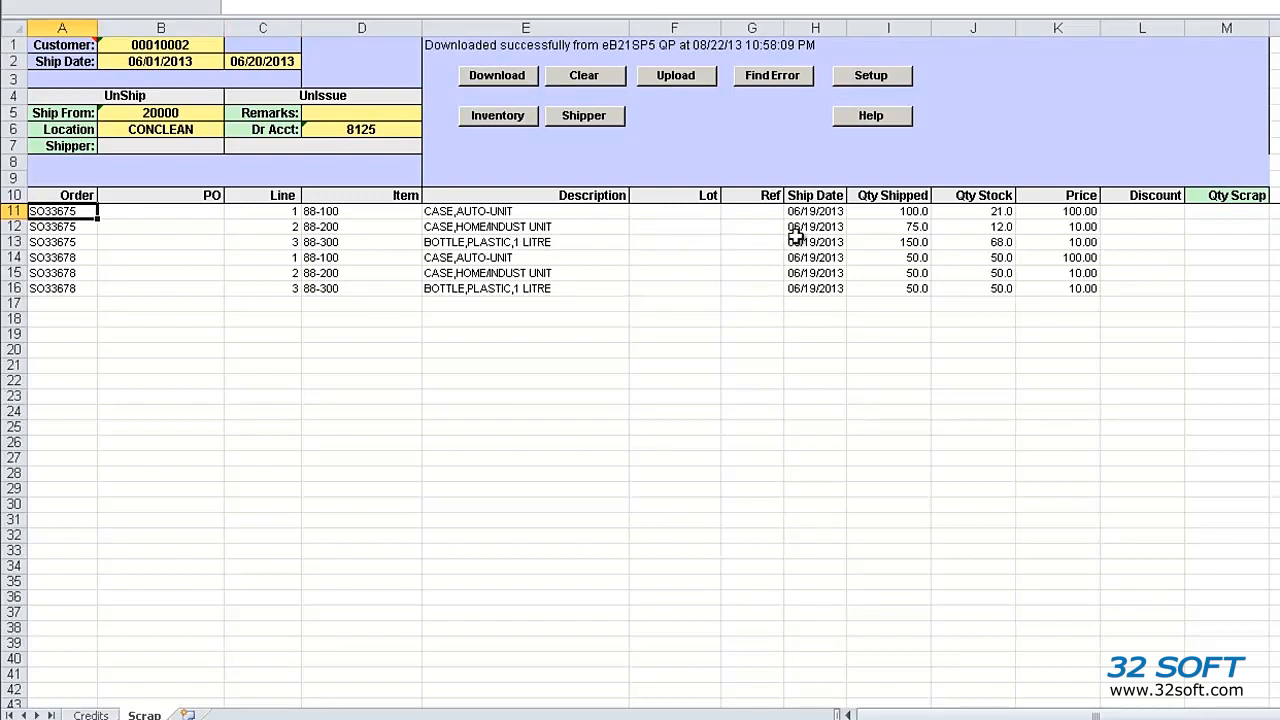
pyautogui.moveTo(876, 226)
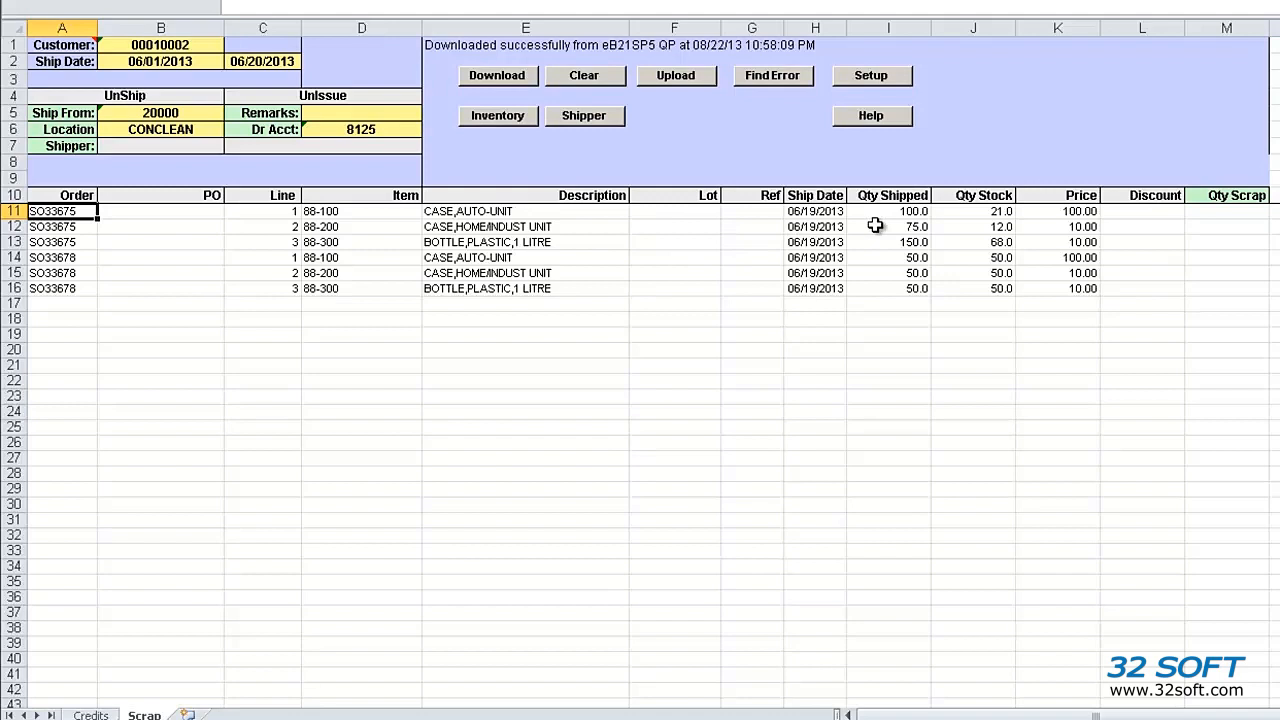
pyautogui.moveTo(871, 225)
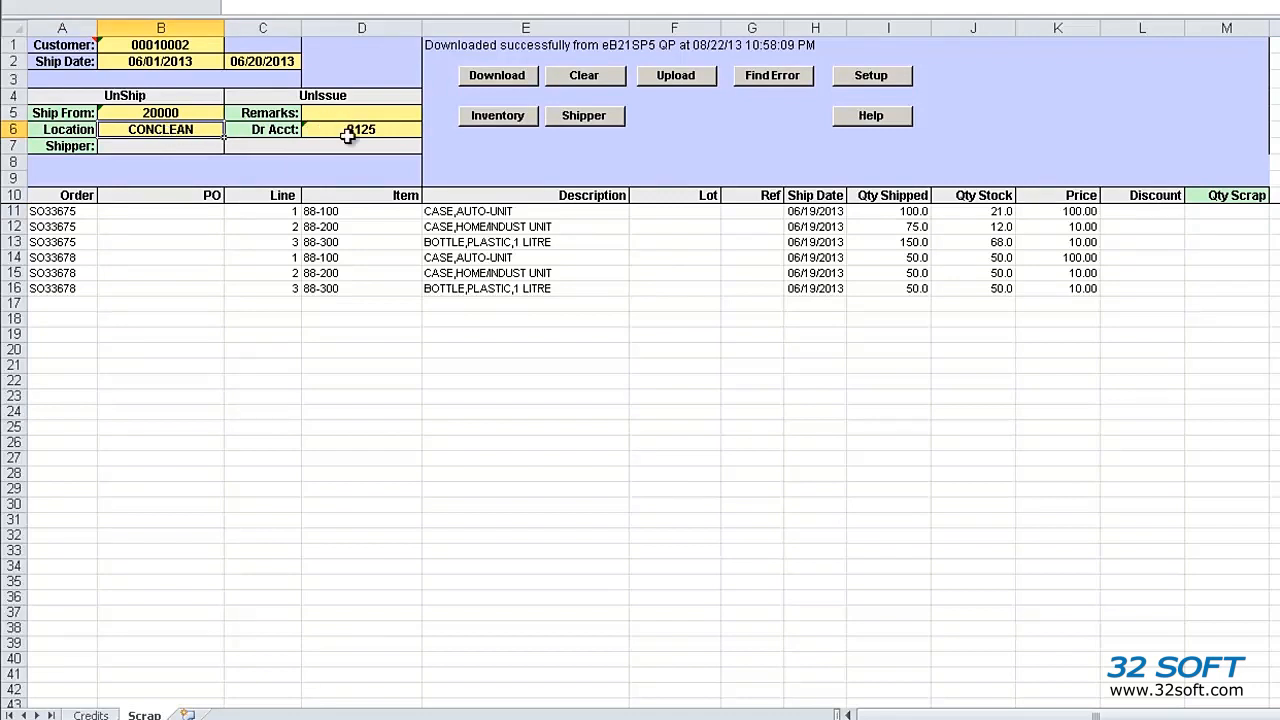
# Enter scrap quantities 1, 2, 3 in M11:M13 and upload them to QAD
pyautogui.click(362, 129)
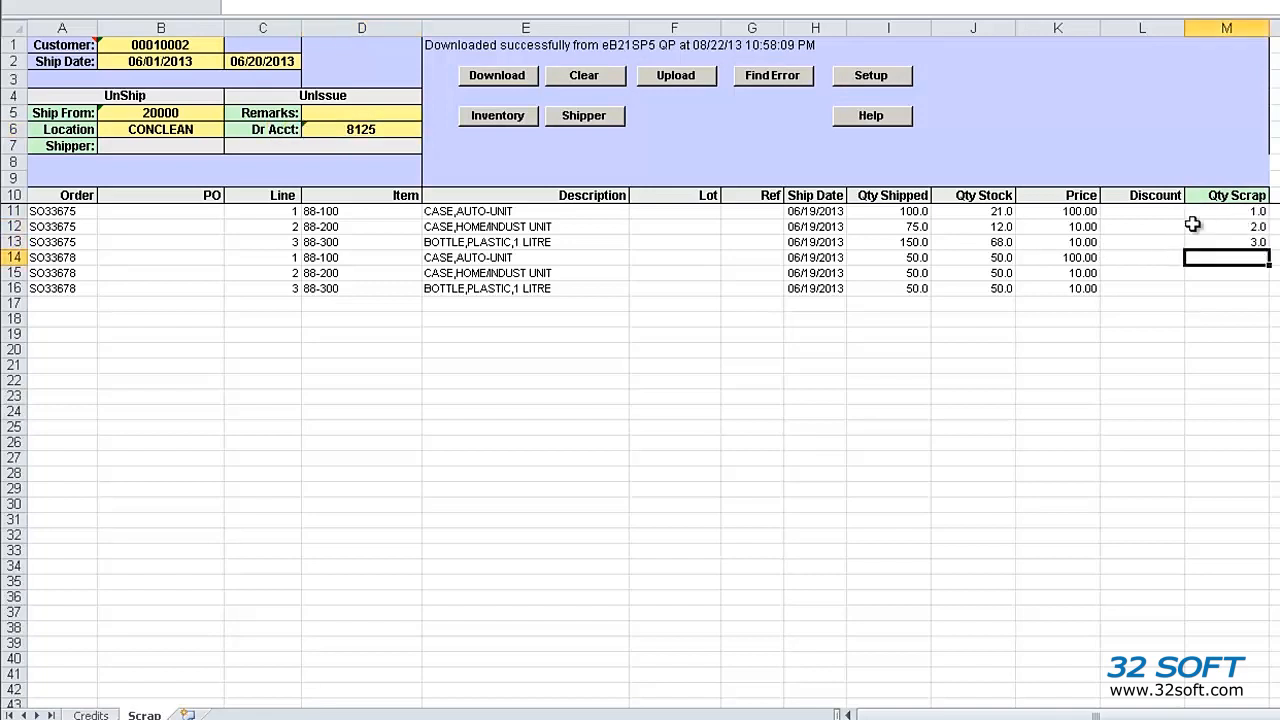
pyautogui.click(676, 75)
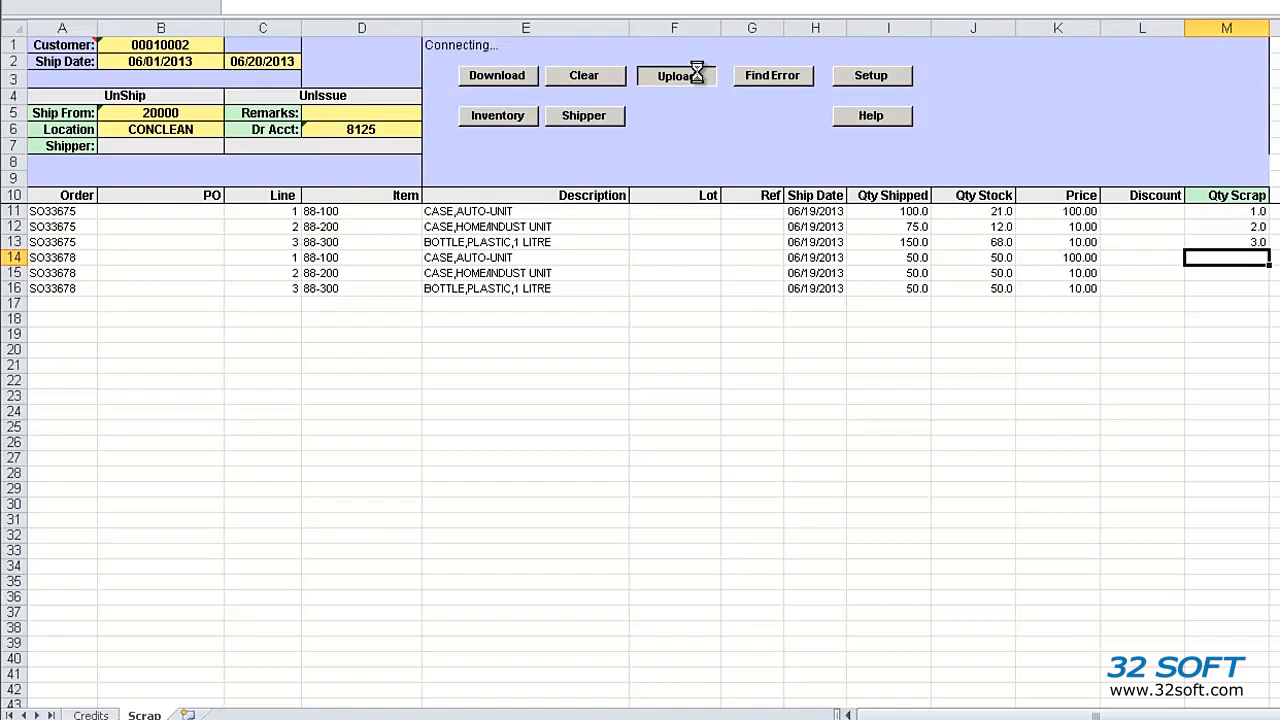
pyautogui.click(676, 75)
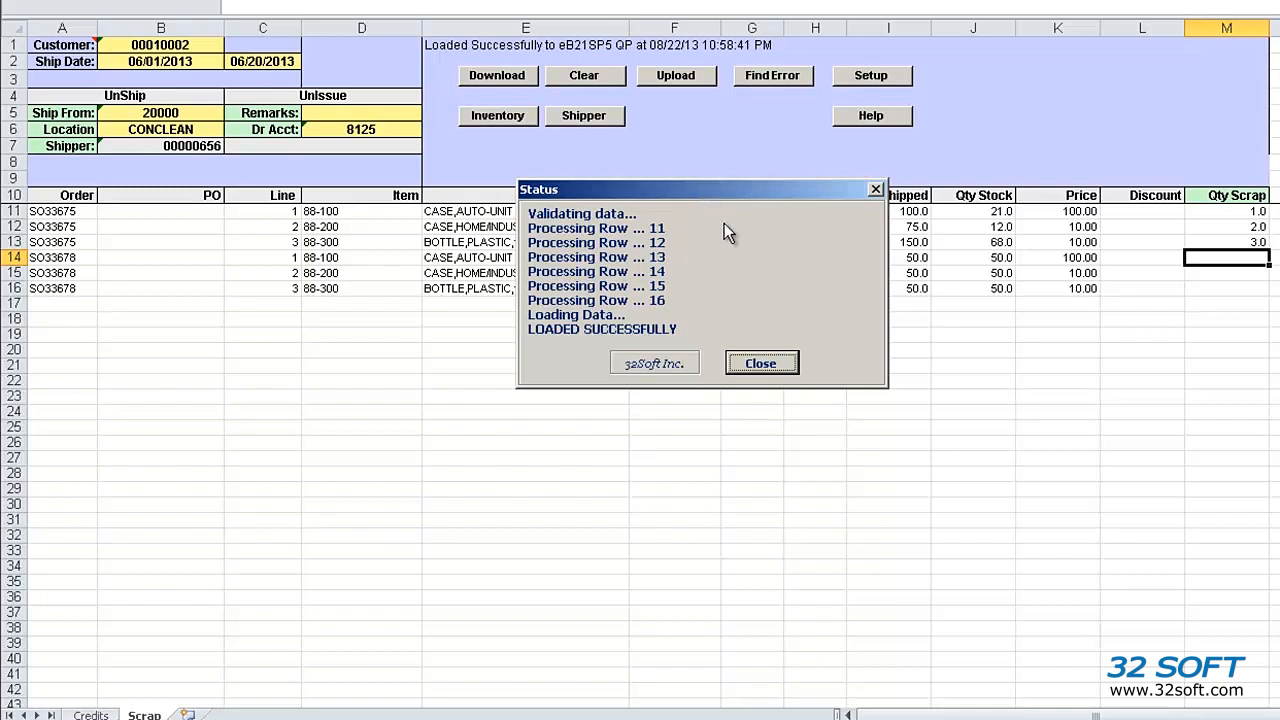
pyautogui.moveTo(728, 258)
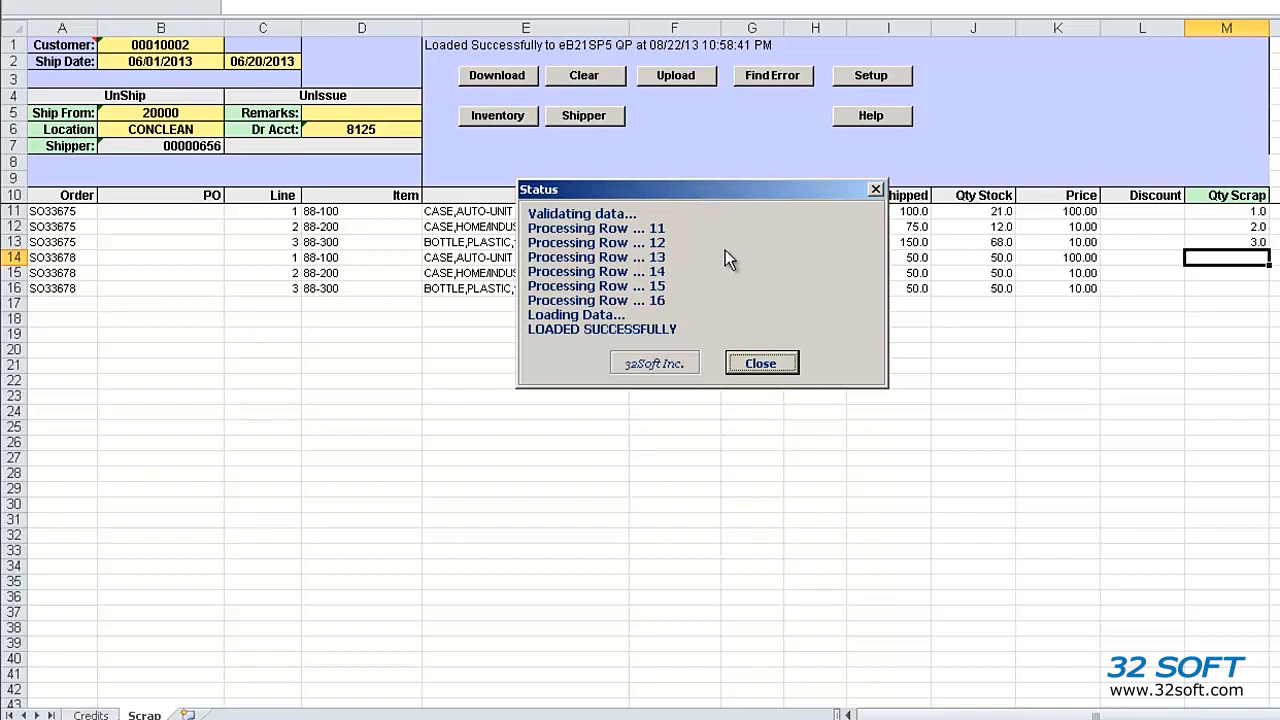
pyautogui.moveTo(732, 292)
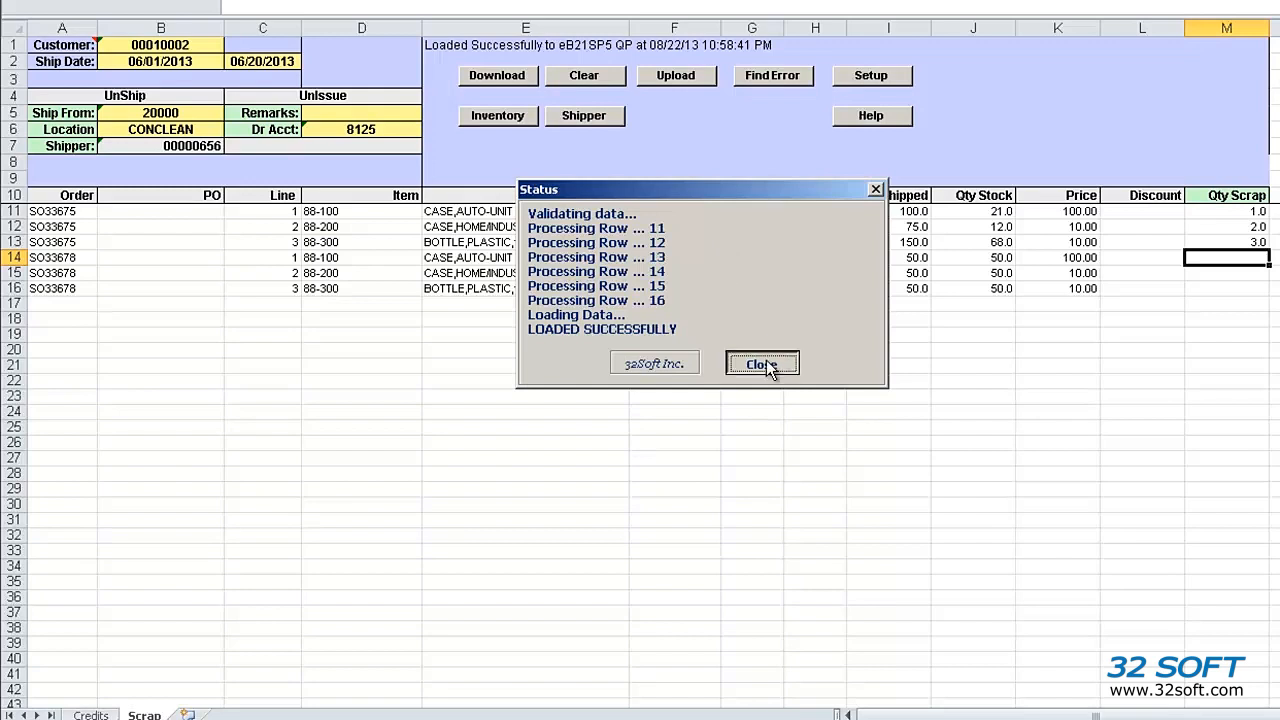
# View and close the shipper 00000656 printout showing negative scrap quantities for SO33675
pyautogui.click(762, 362)
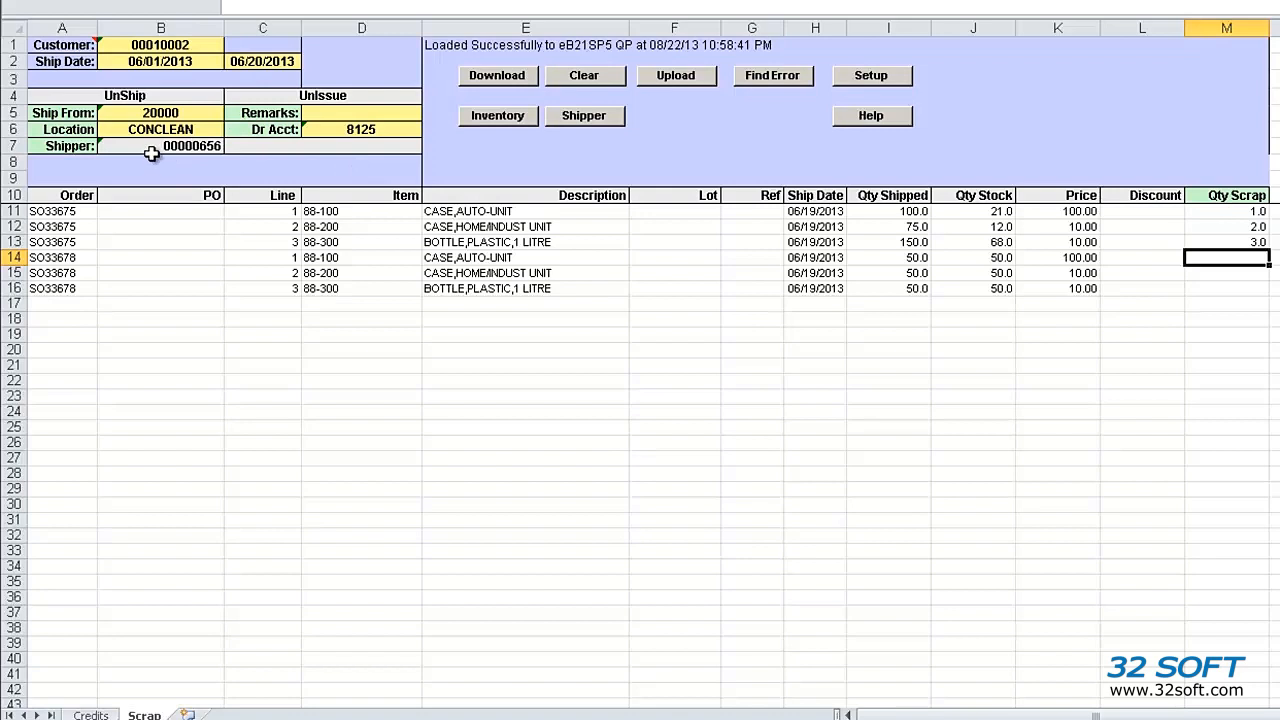
pyautogui.click(155, 146)
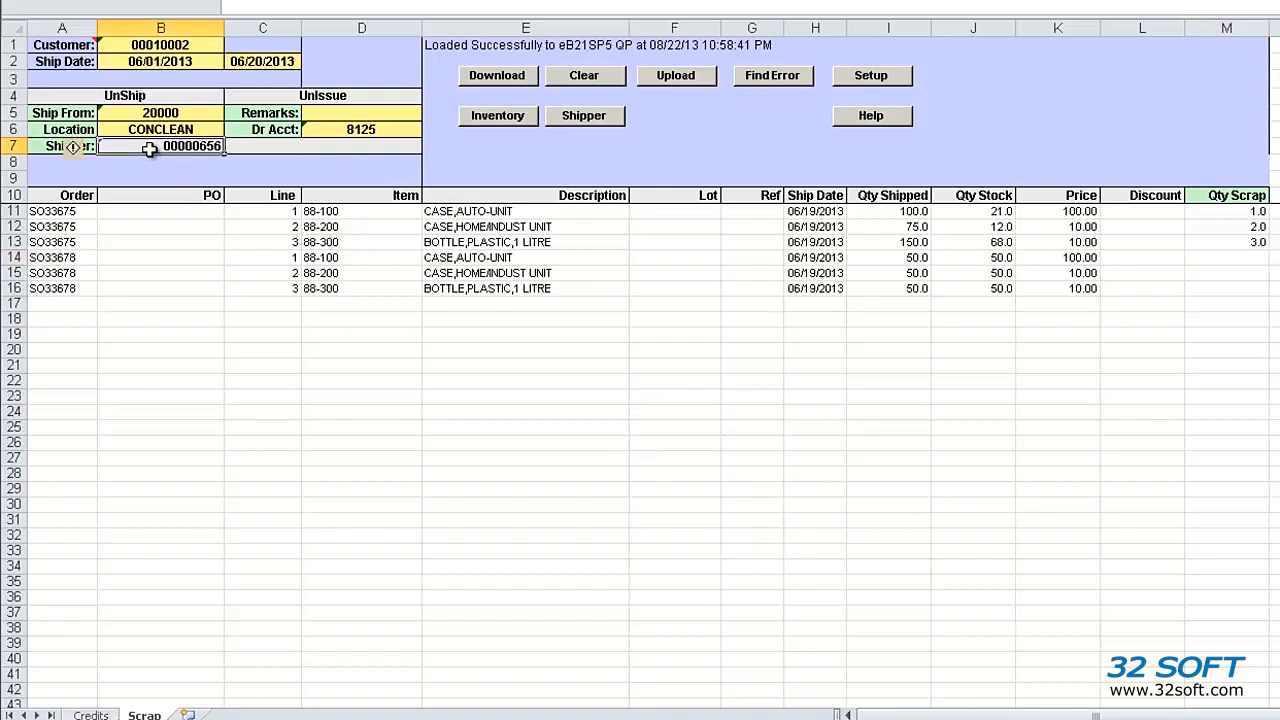
pyautogui.moveTo(701, 97)
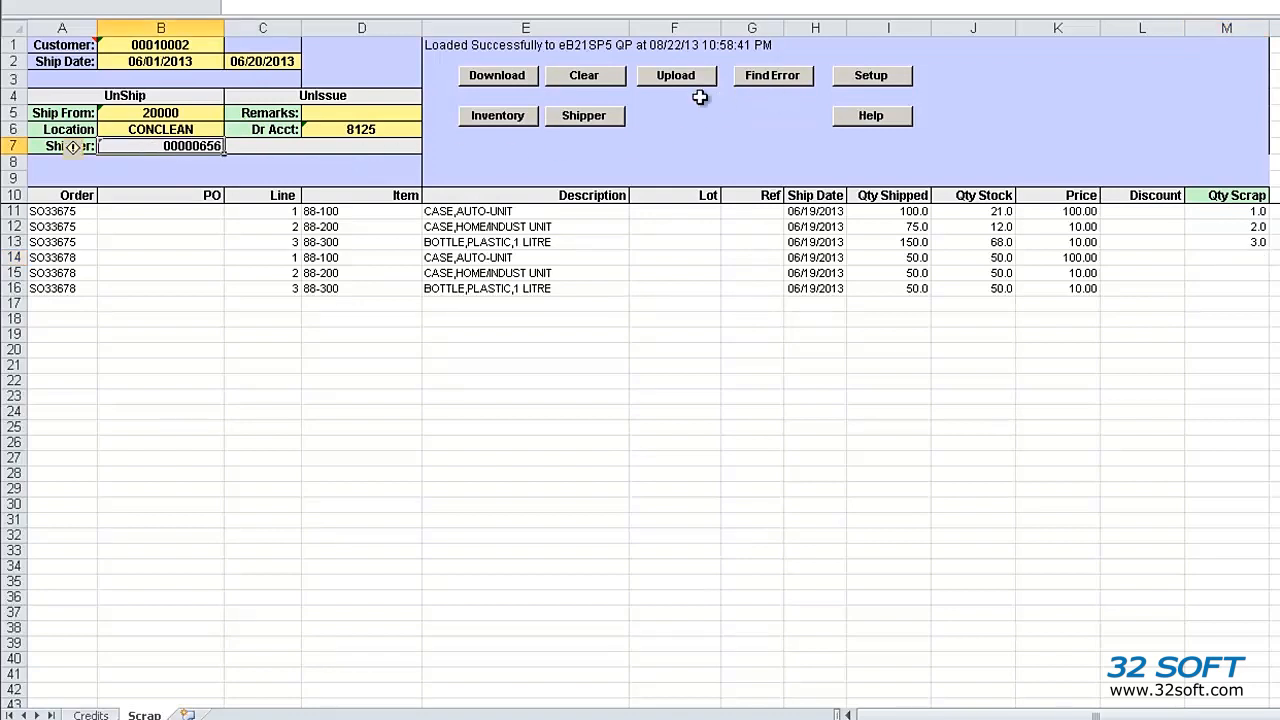
pyautogui.click(584, 115)
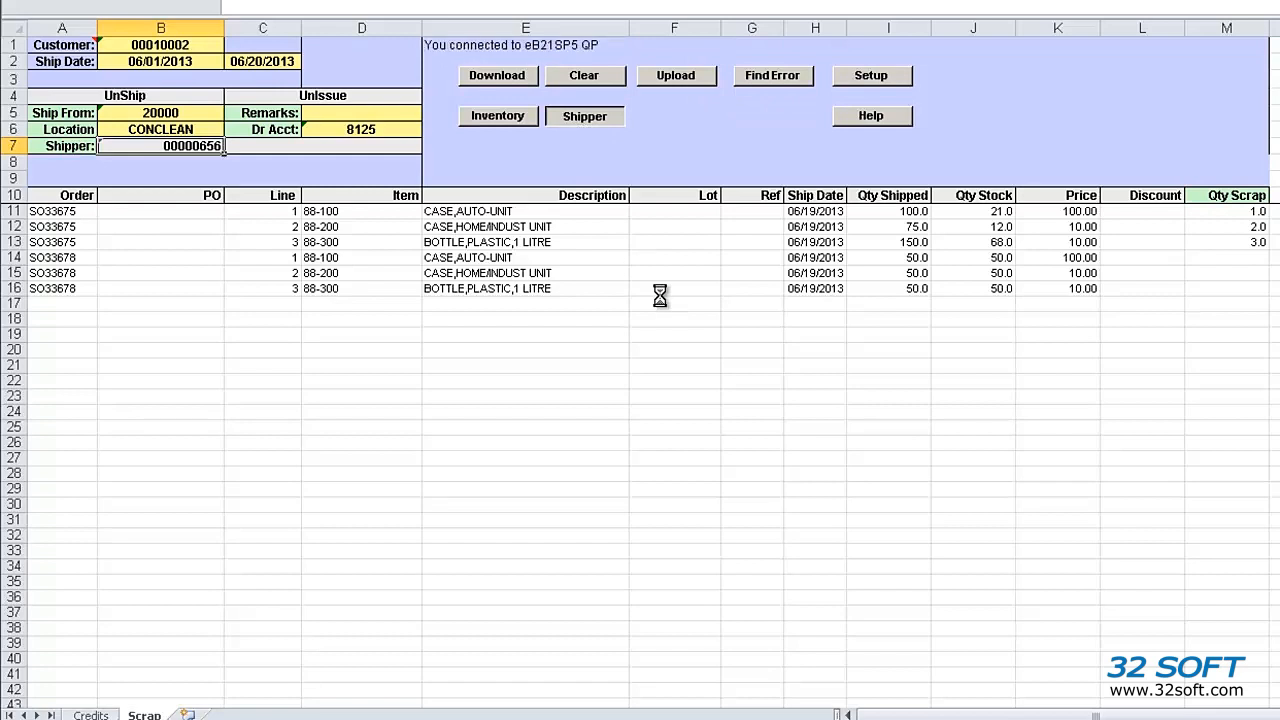
pyautogui.click(584, 116)
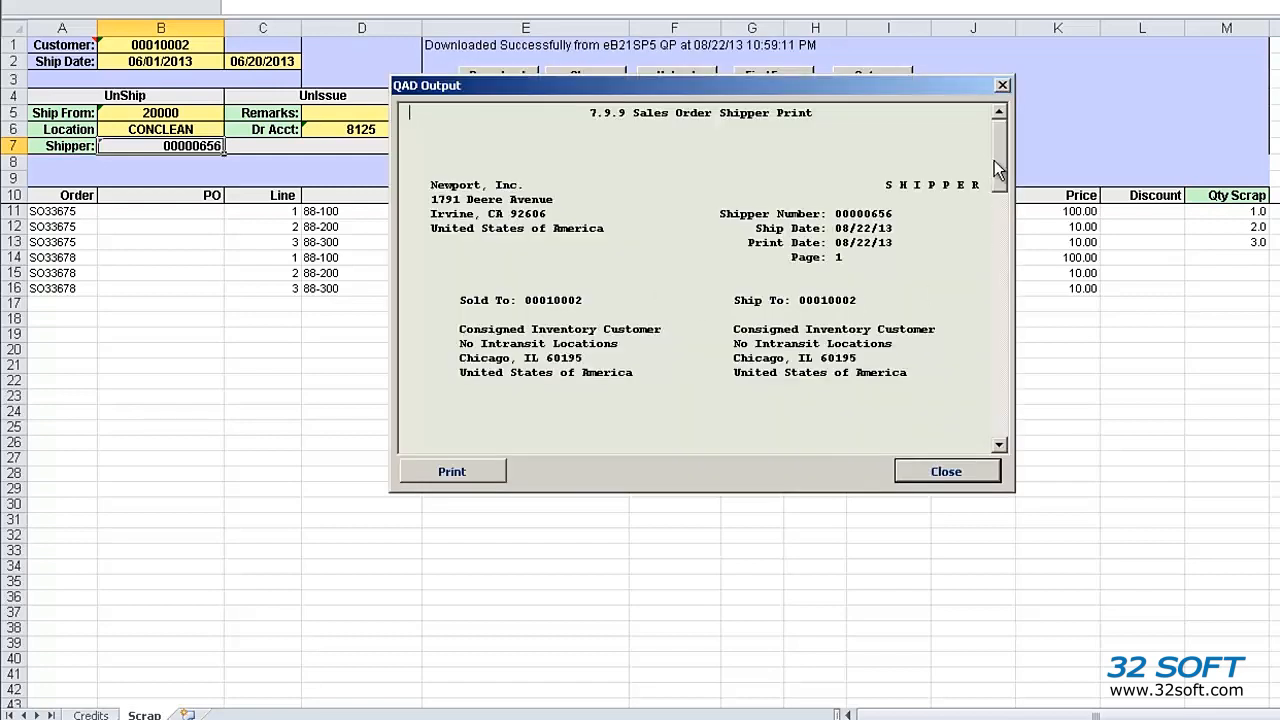
pyautogui.scroll(-3)
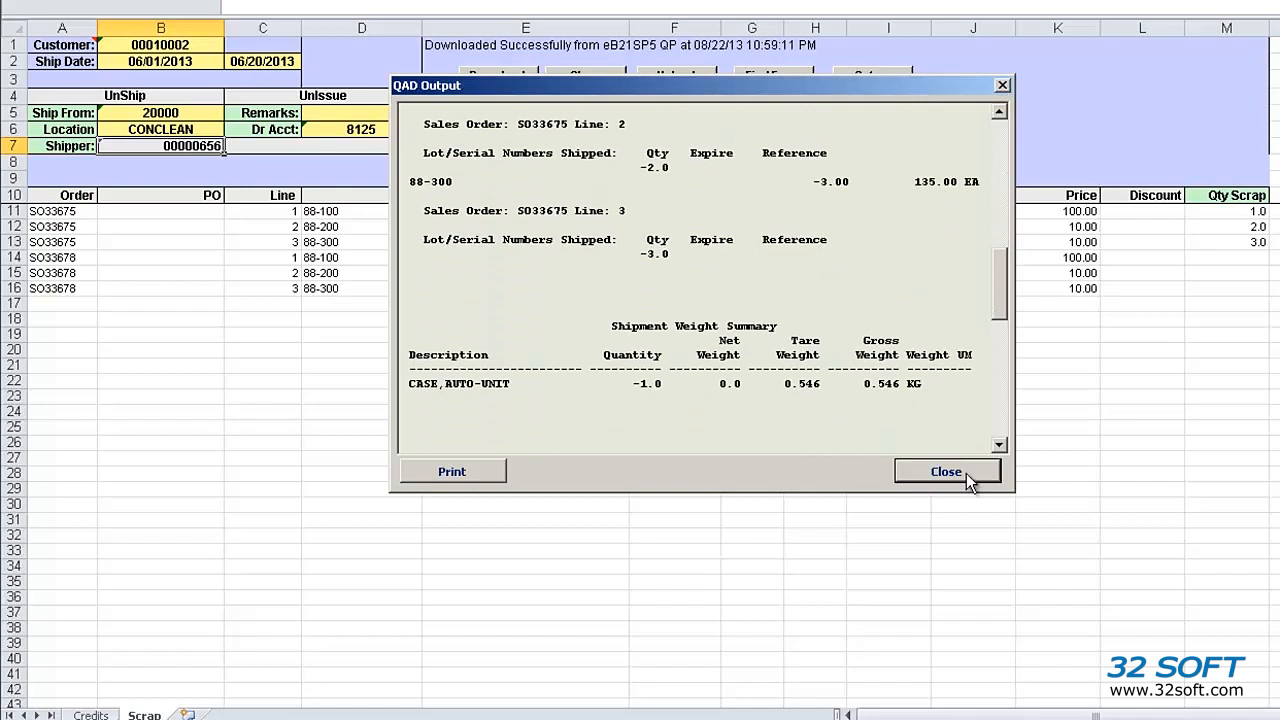
pyautogui.click(946, 471)
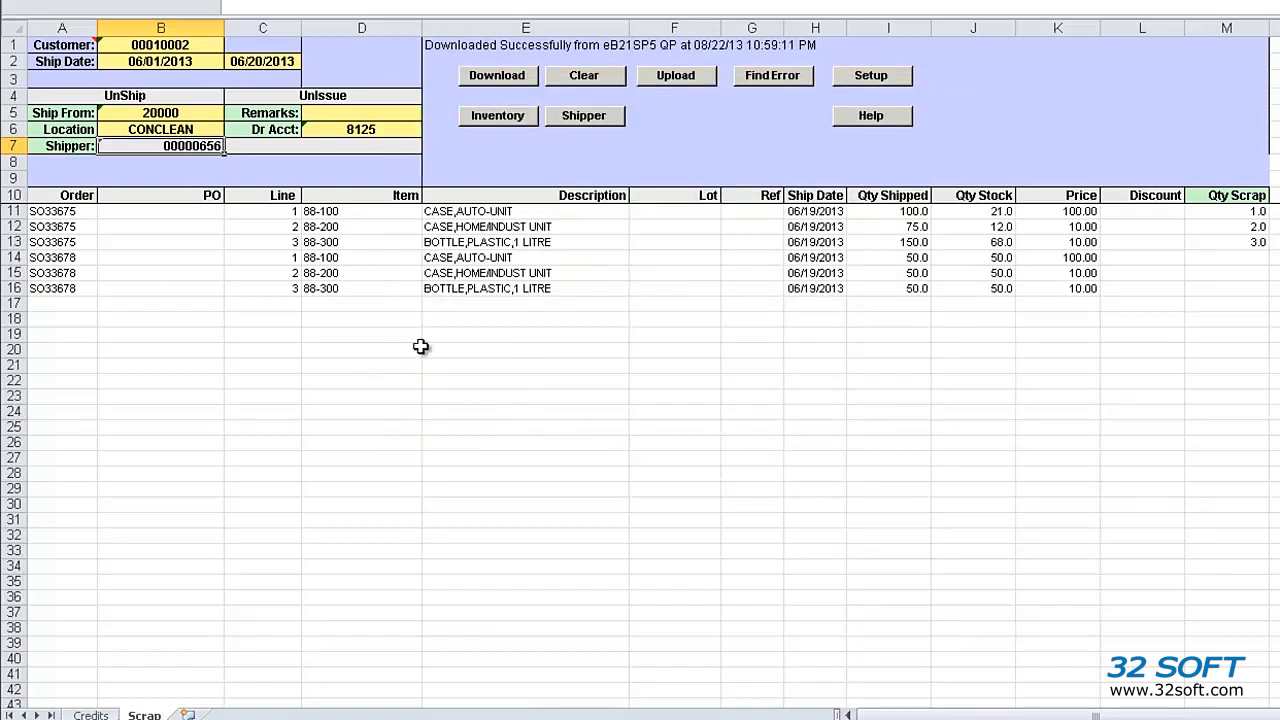
pyautogui.moveTo(358, 211)
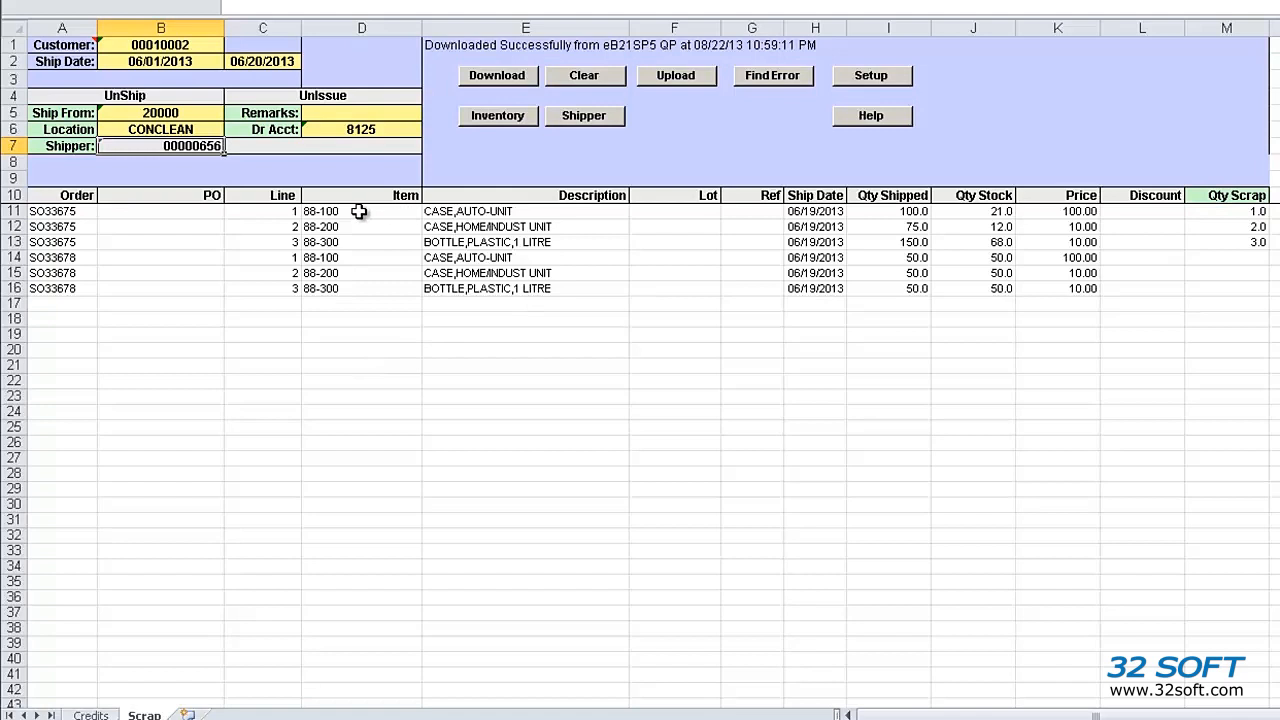
# View item 88-100's inventory report, showing 168 at consignment location 00010002
pyautogui.click(497, 115)
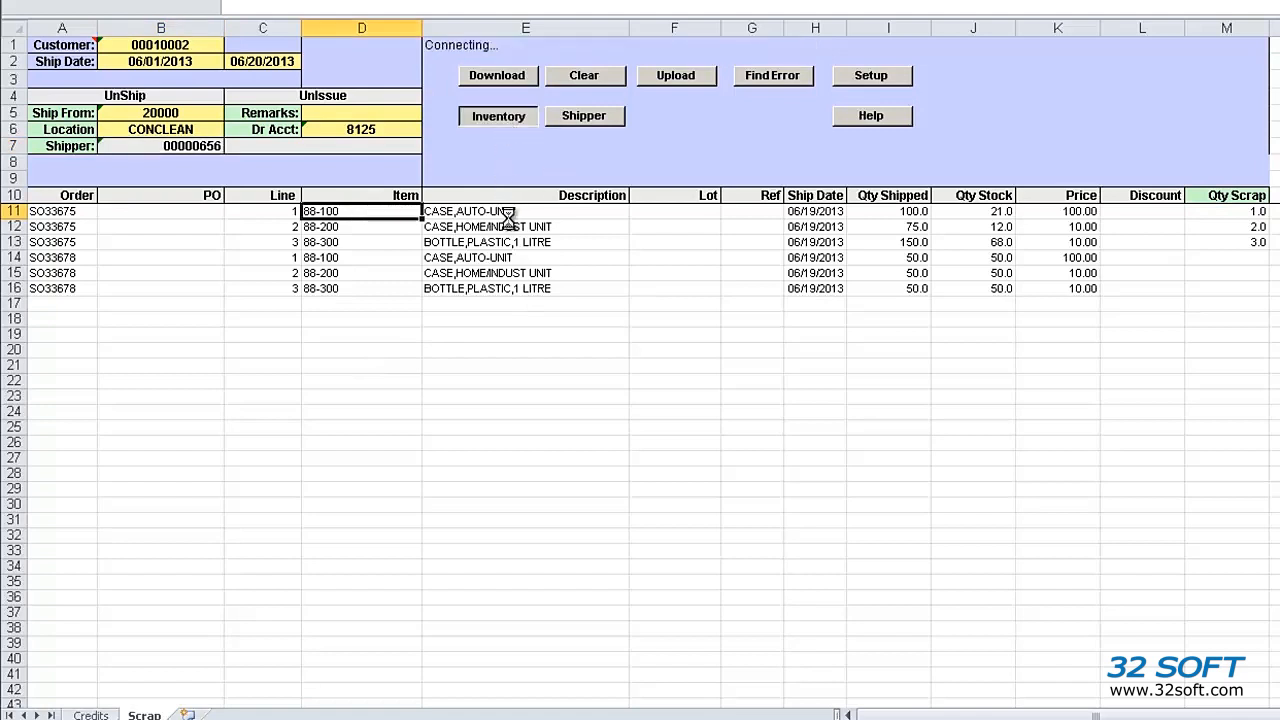
pyautogui.click(497, 75)
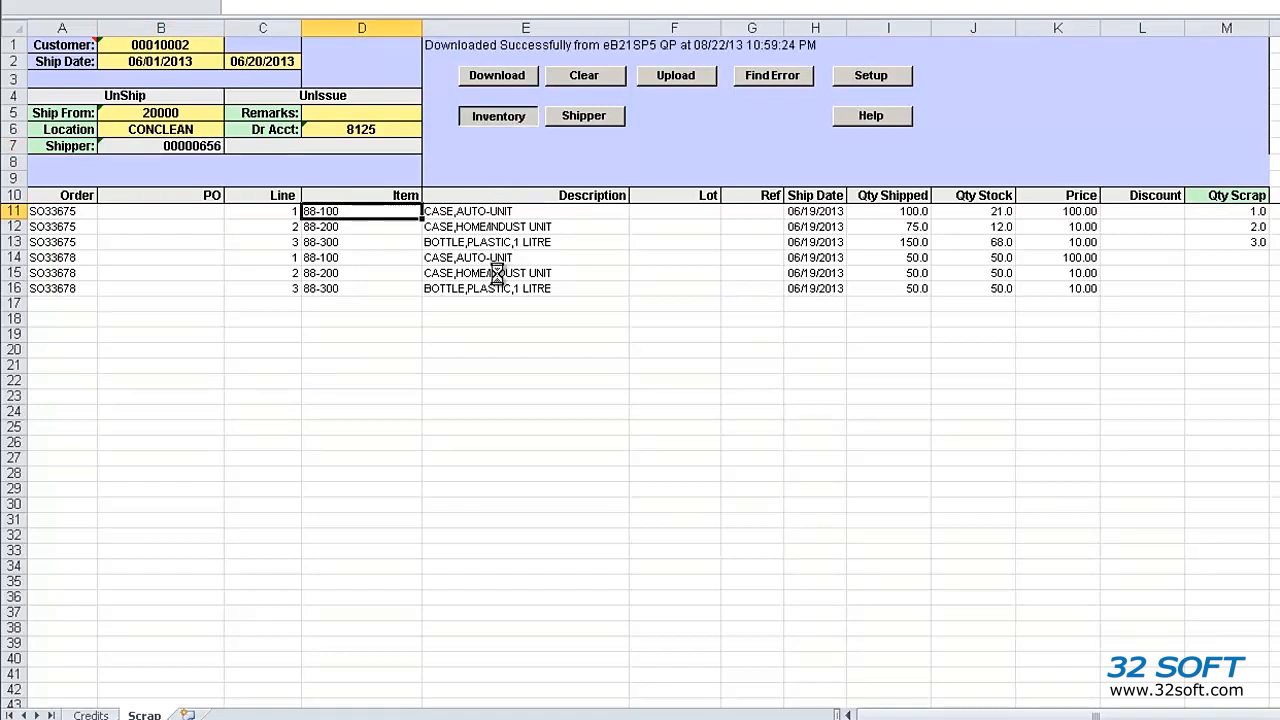
pyautogui.click(497, 115)
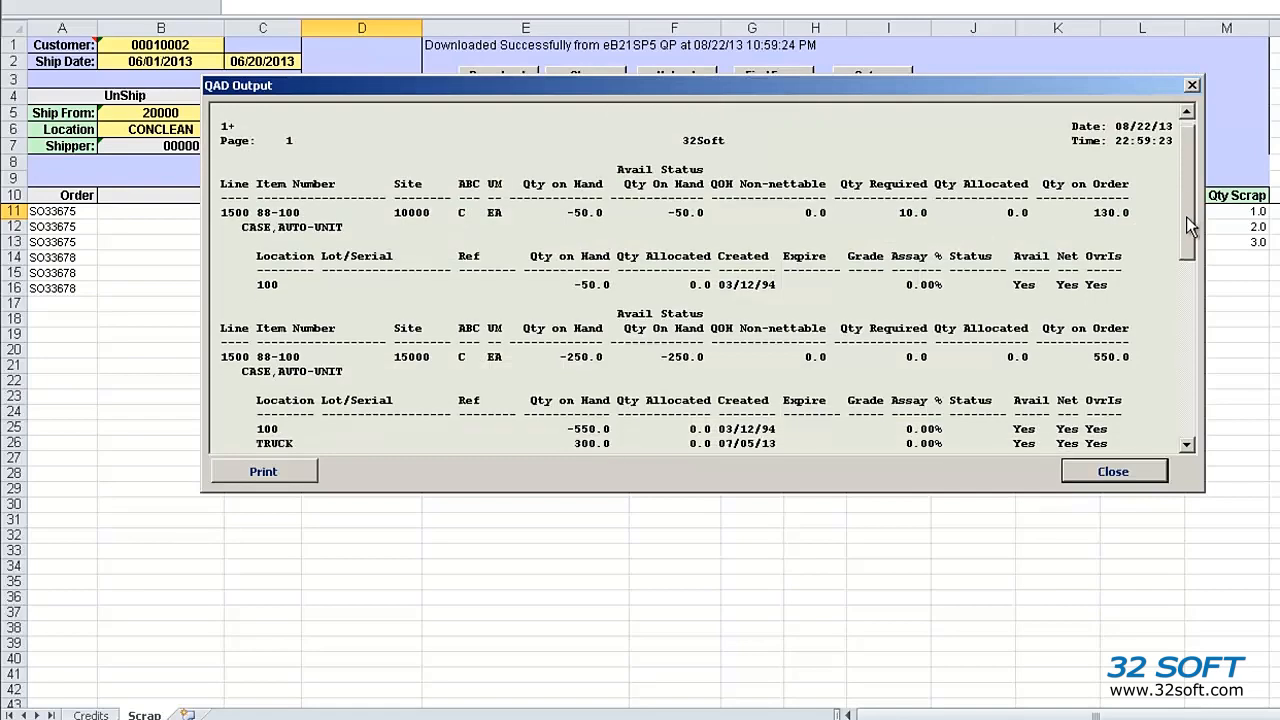
pyautogui.scroll(-3)
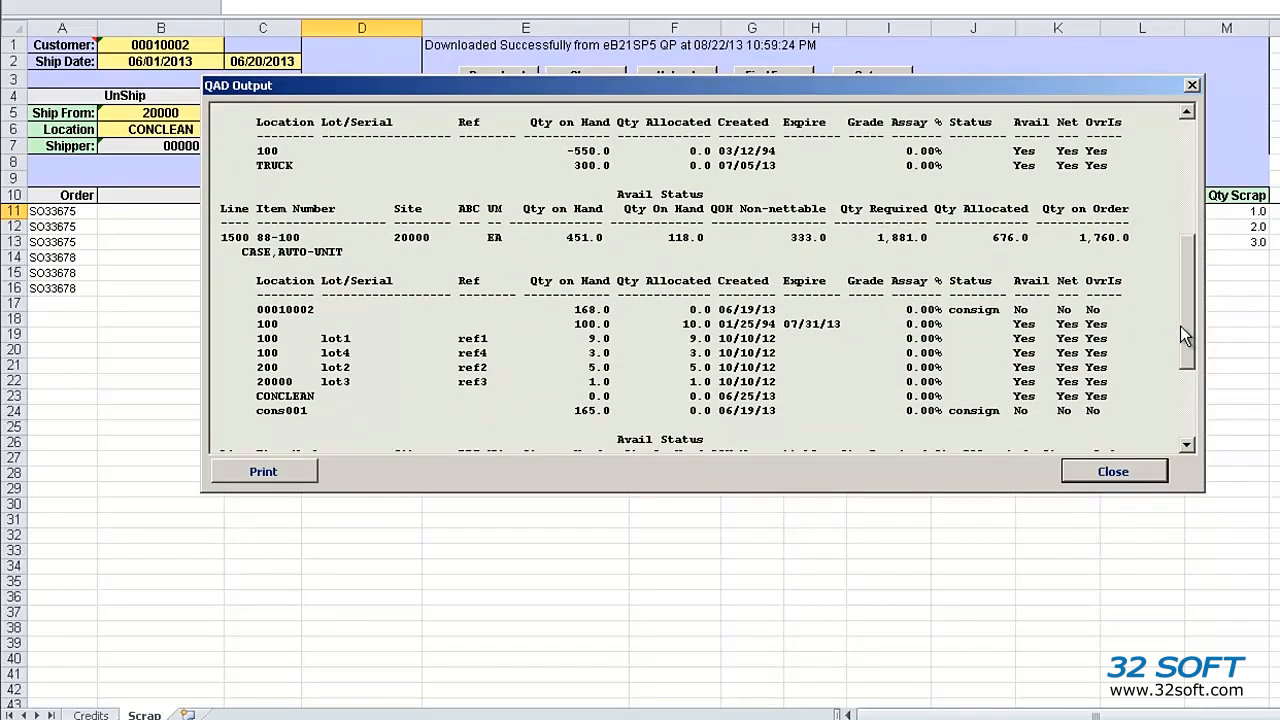
pyautogui.scroll(-3)
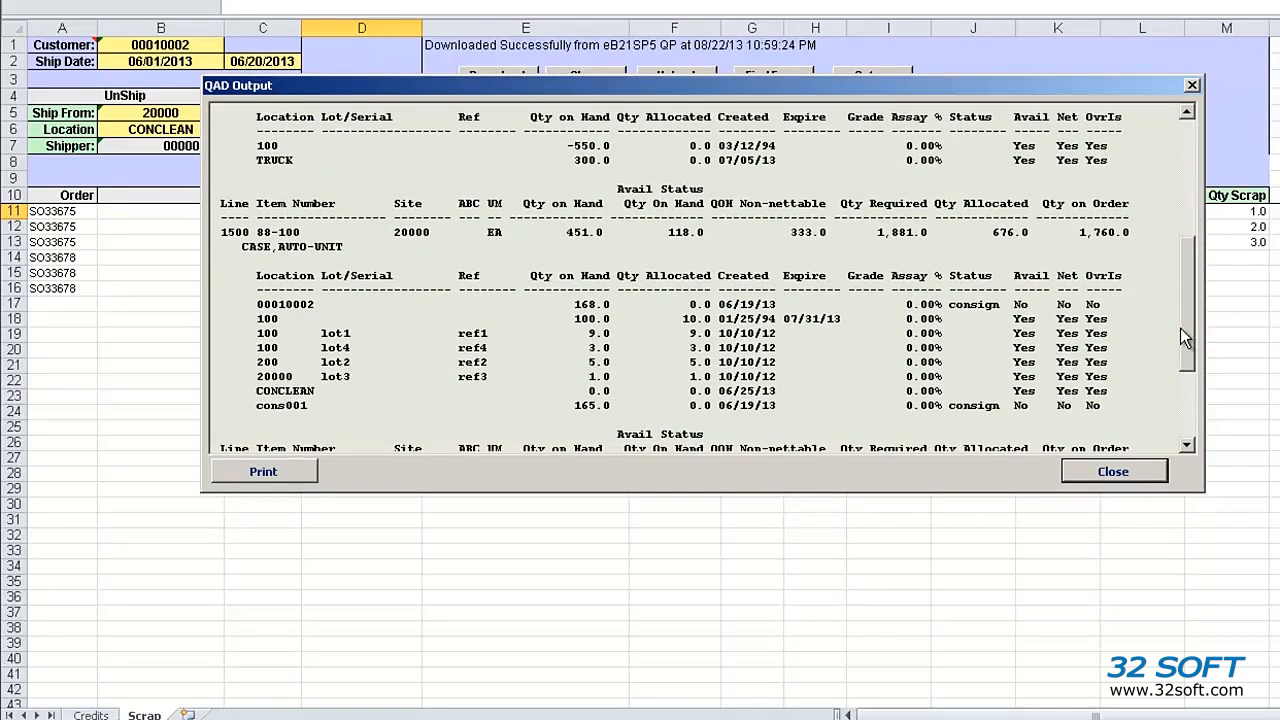
pyautogui.moveTo(667, 351)
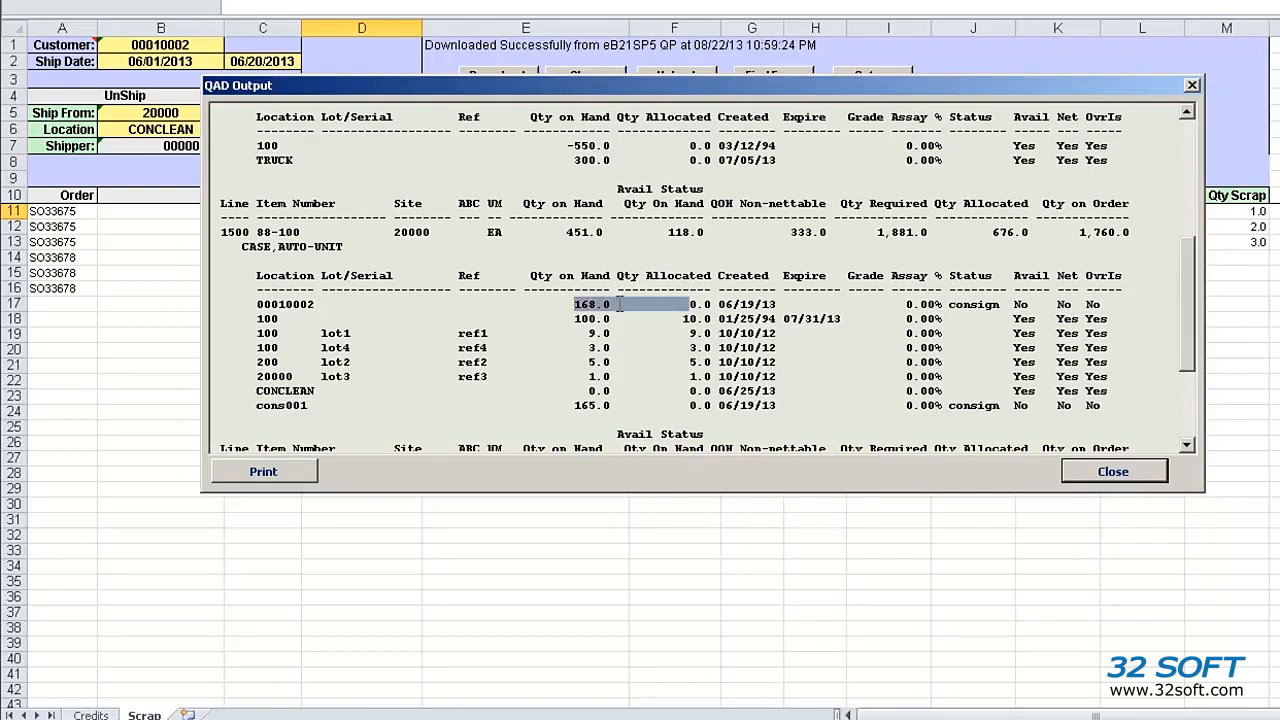
pyautogui.moveTo(1113, 471)
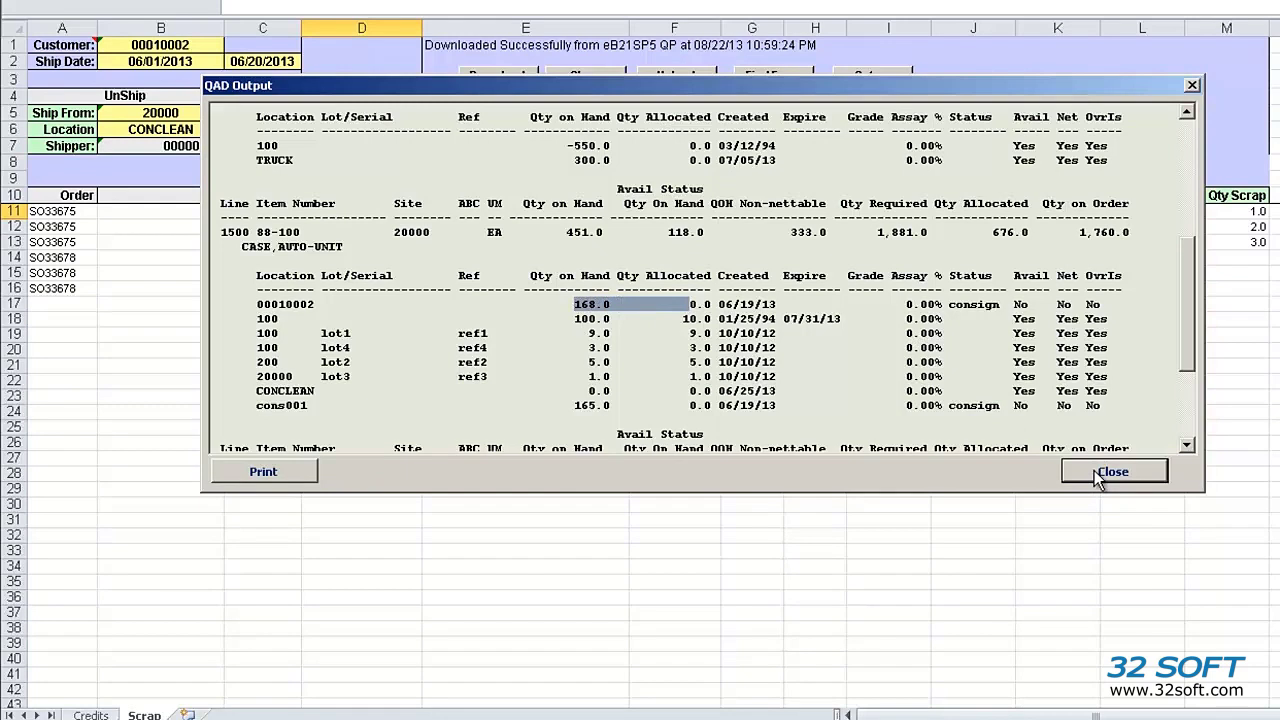
pyautogui.click(1114, 471)
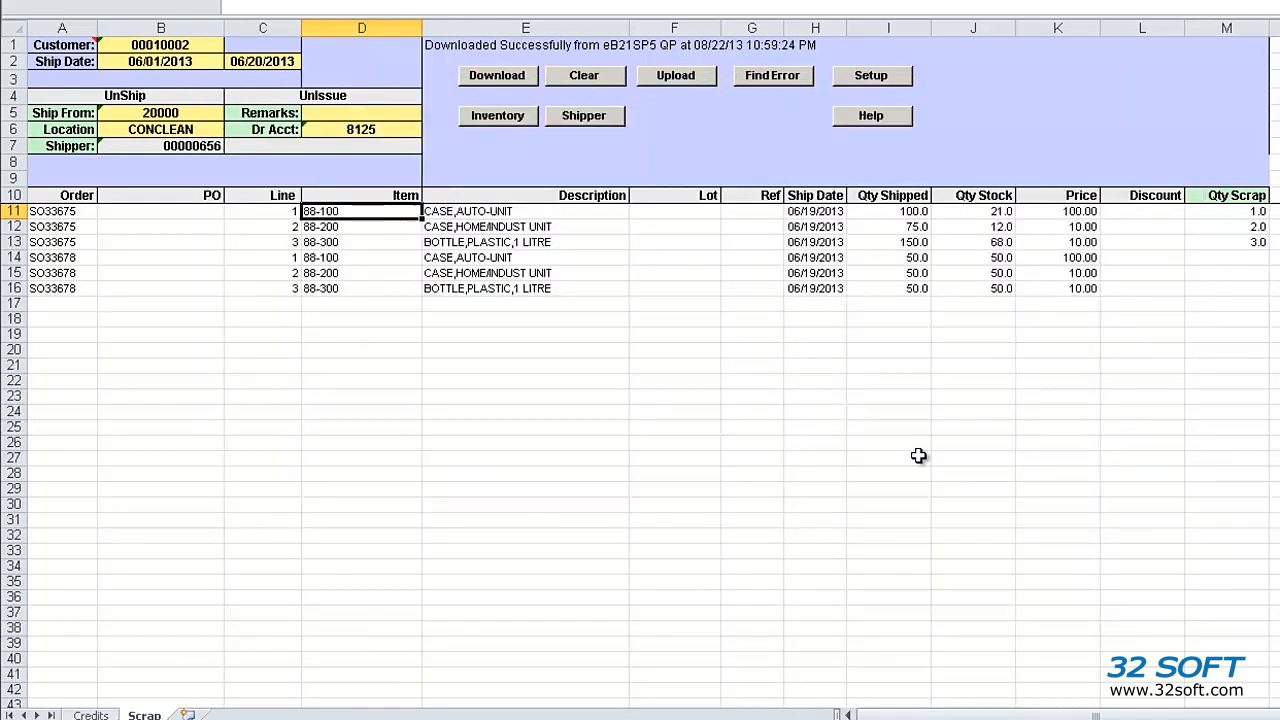